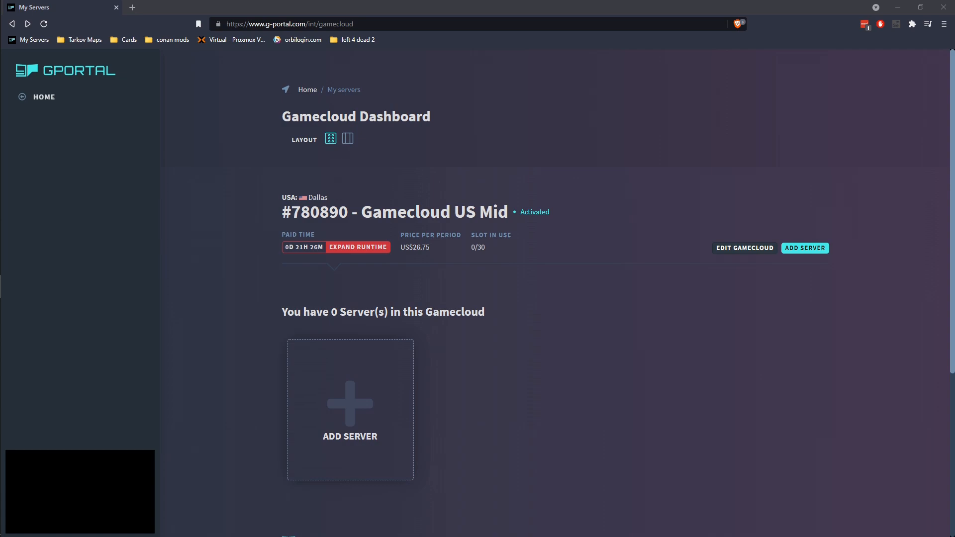
pyautogui.moveTo(541, 405)
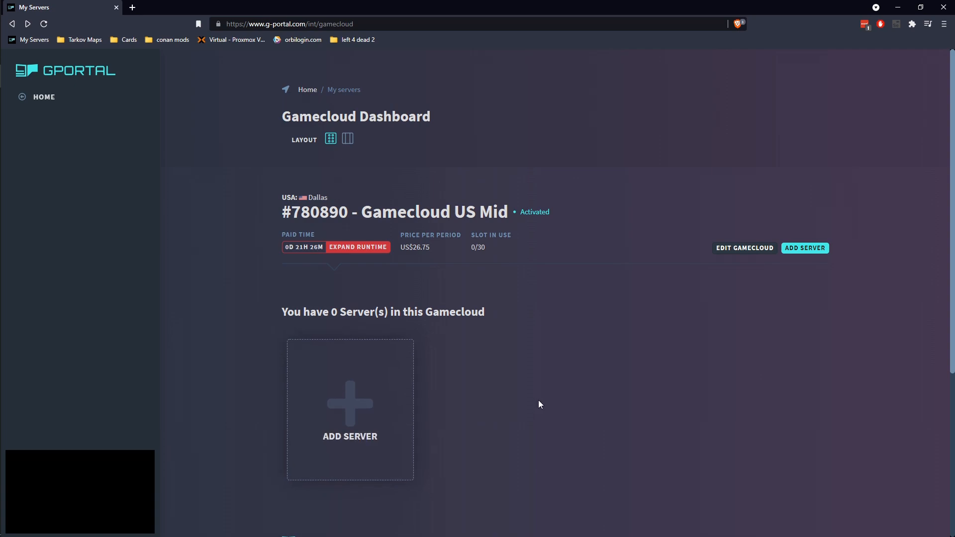
pyautogui.moveTo(314, 382)
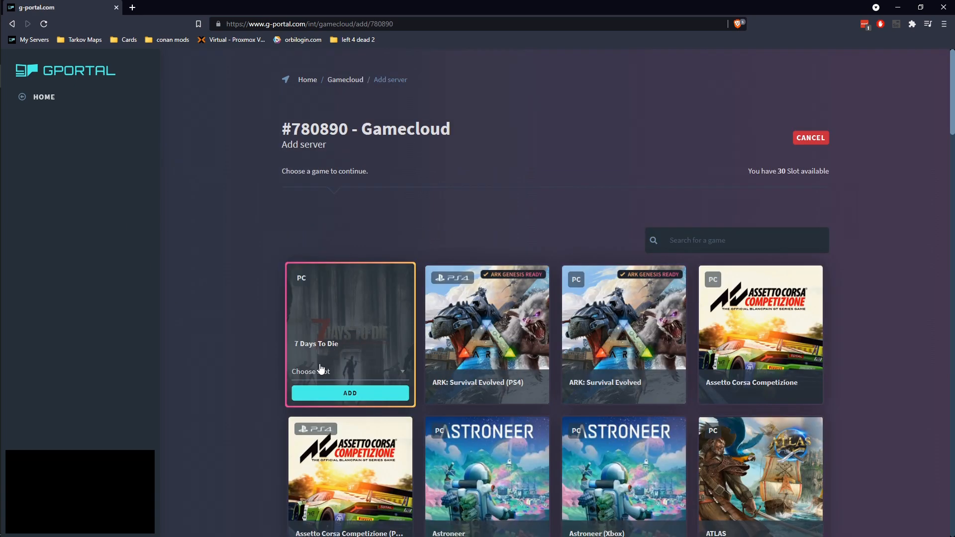
# Step: Pick 15 slots on the 7 Days To Die card and add the server to the Gamecloud
pyautogui.click(351, 371)
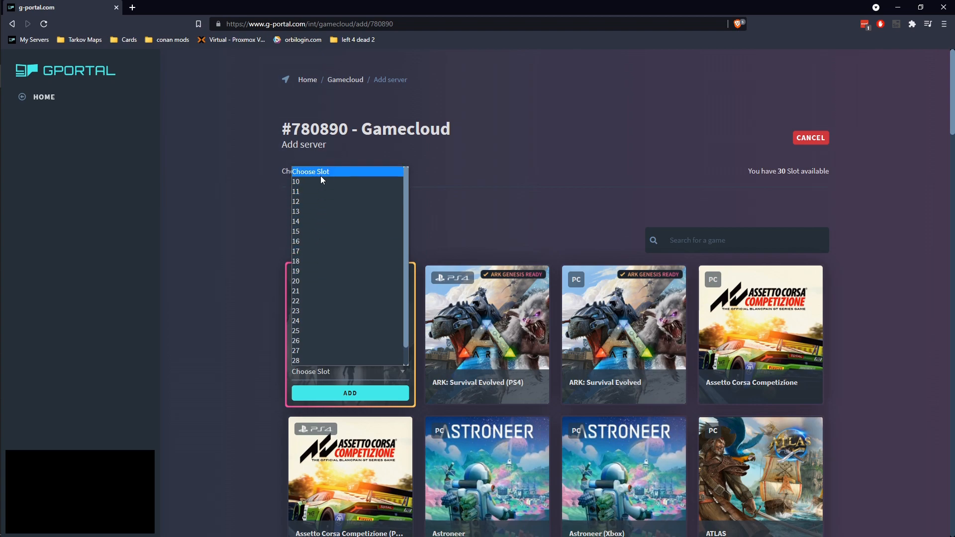
pyautogui.click(296, 181)
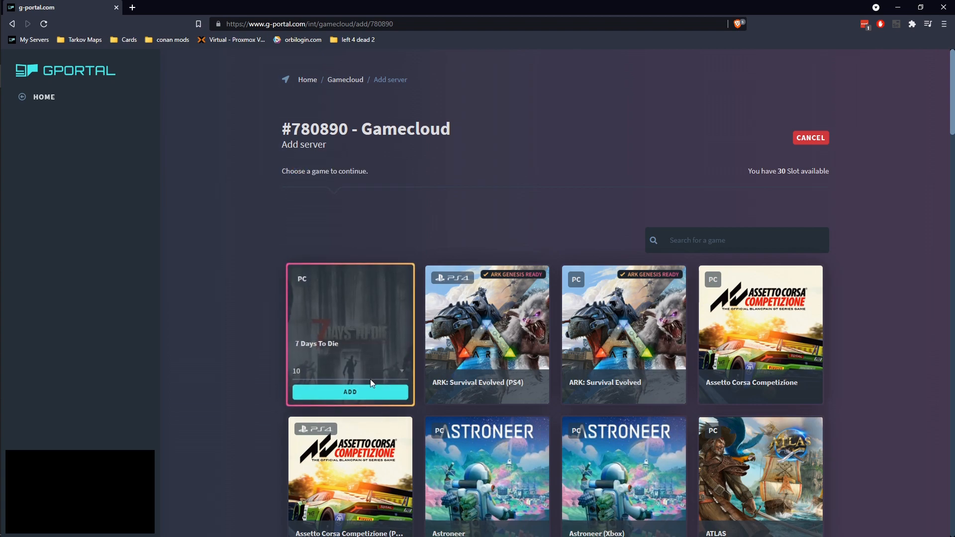
pyautogui.click(351, 371)
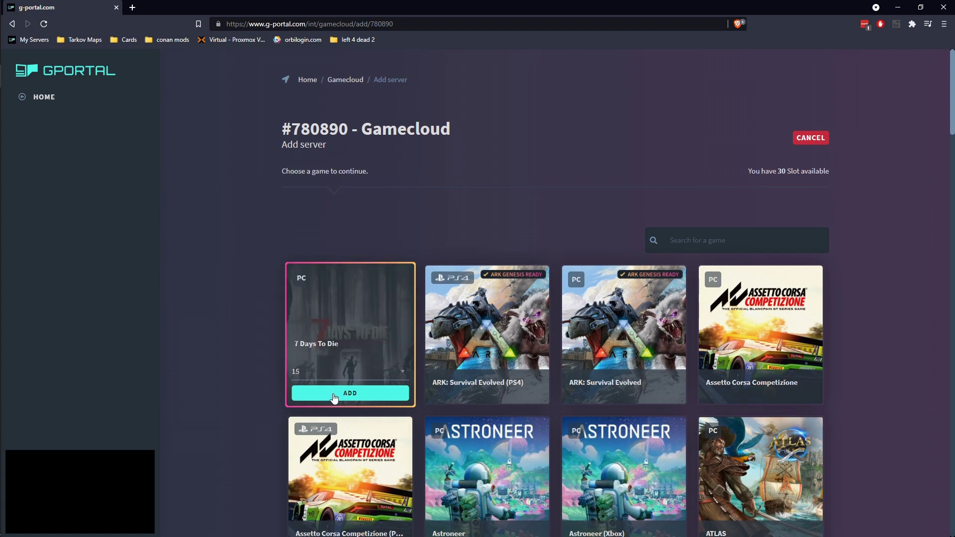
pyautogui.click(350, 393)
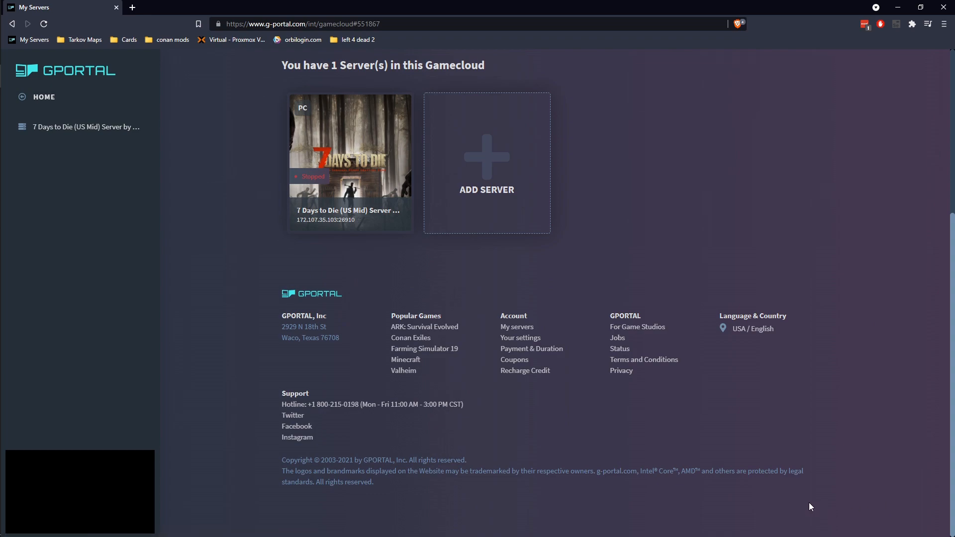
# Step: Open the new server's status page and copy its FTP username and port 50031
pyautogui.click(351, 154)
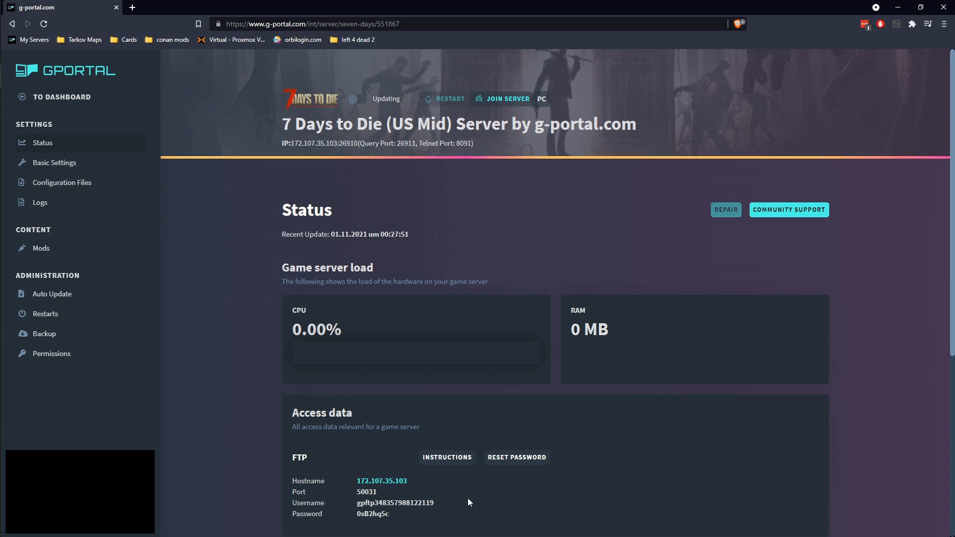
pyautogui.doubleClick(395, 503)
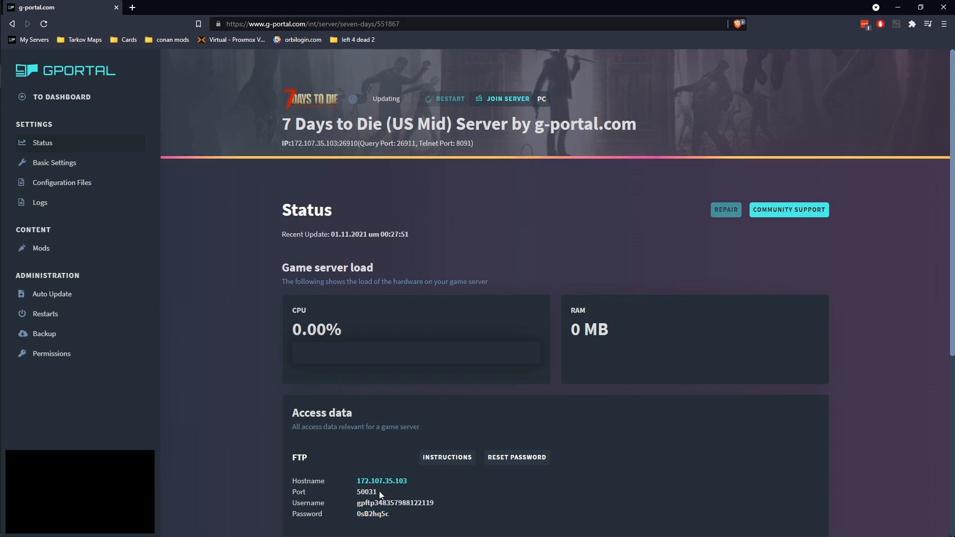
pyautogui.doubleClick(367, 493)
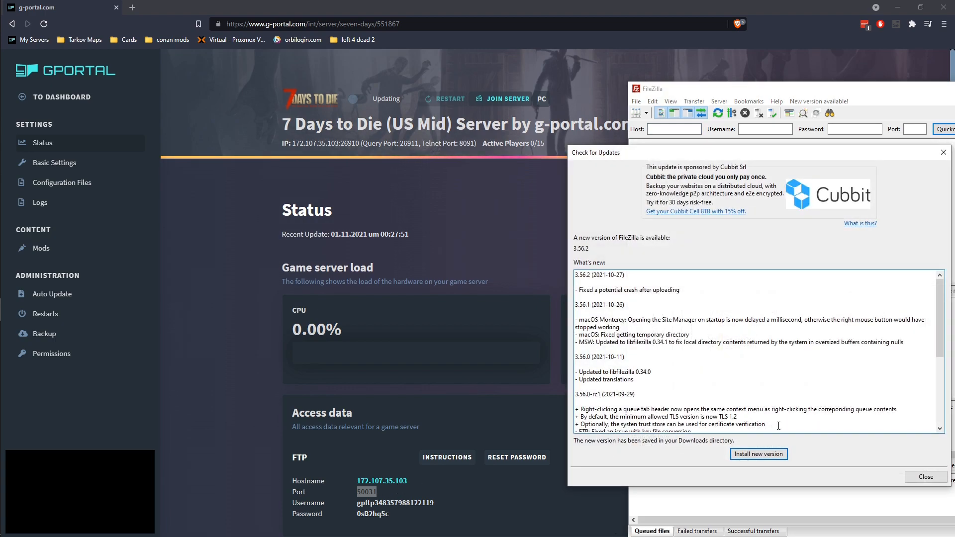
# Step: Dismiss FileZilla's update notice and copy the FTP host, username and password from G-Portal
pyautogui.click(926, 478)
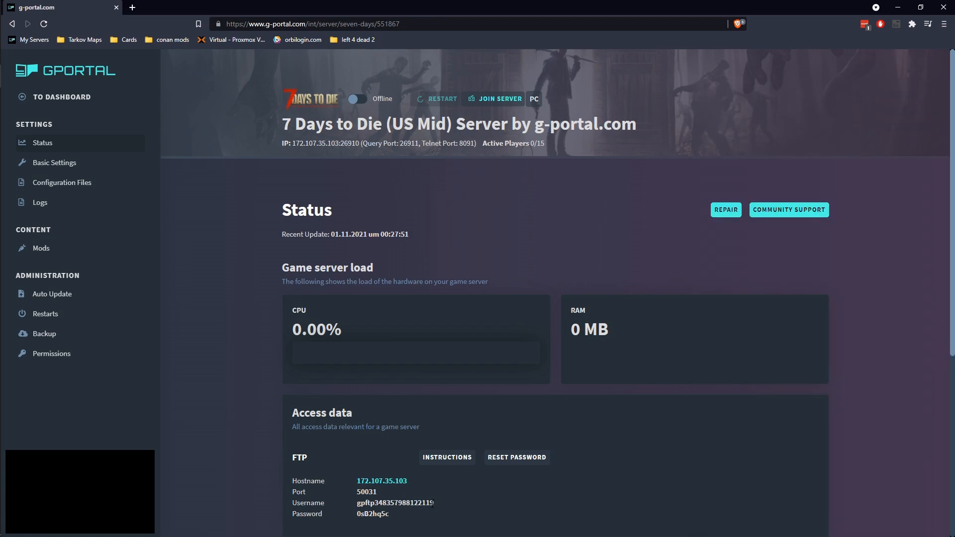
pyautogui.doubleClick(394, 503)
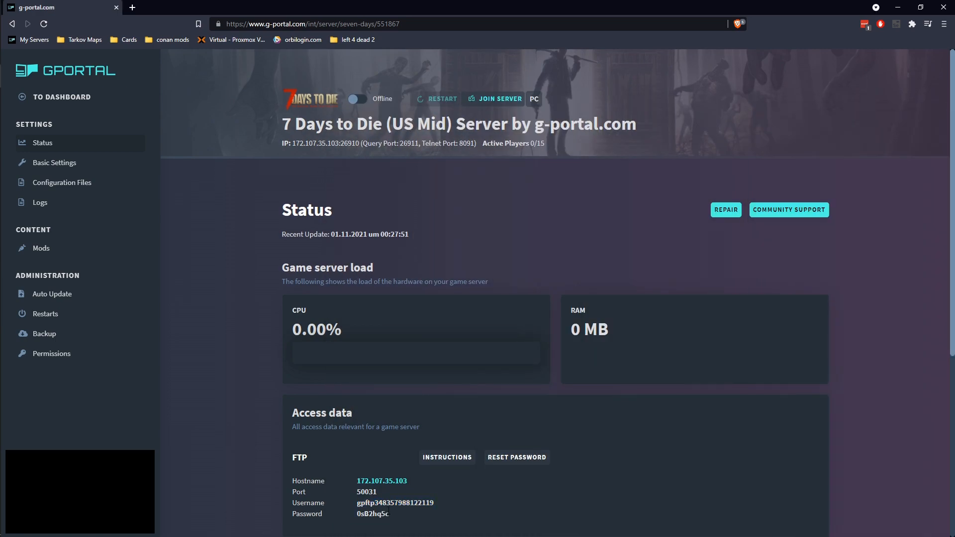
pyautogui.doubleClick(372, 514)
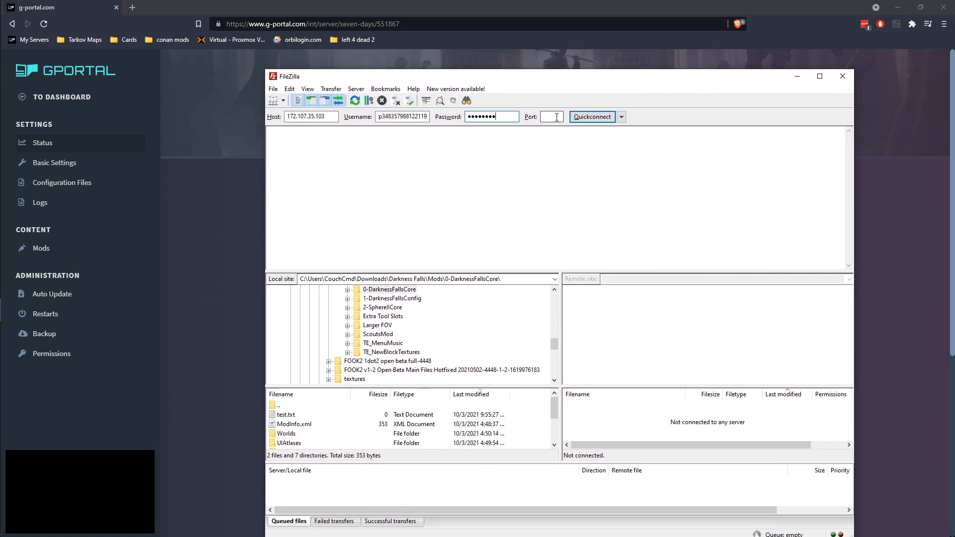
# Step: Quickconnect on port 50031, accepting the insecure plain FTP warning
pyautogui.click(592, 117)
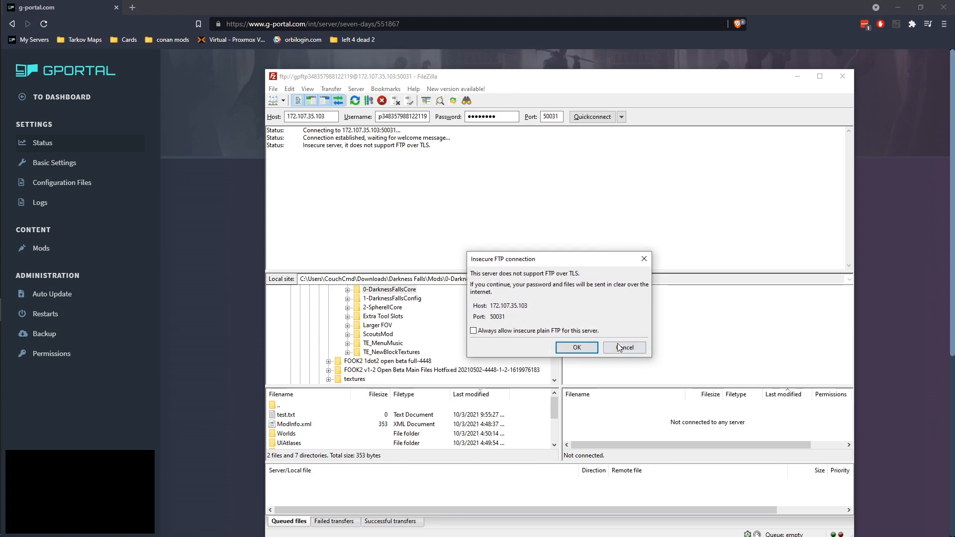
pyautogui.click(577, 347)
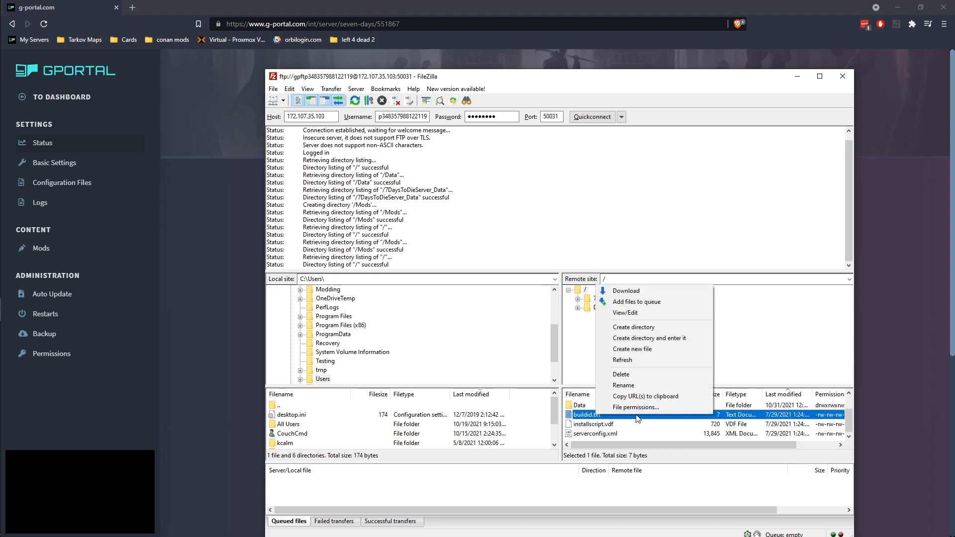
pyautogui.moveTo(662, 330)
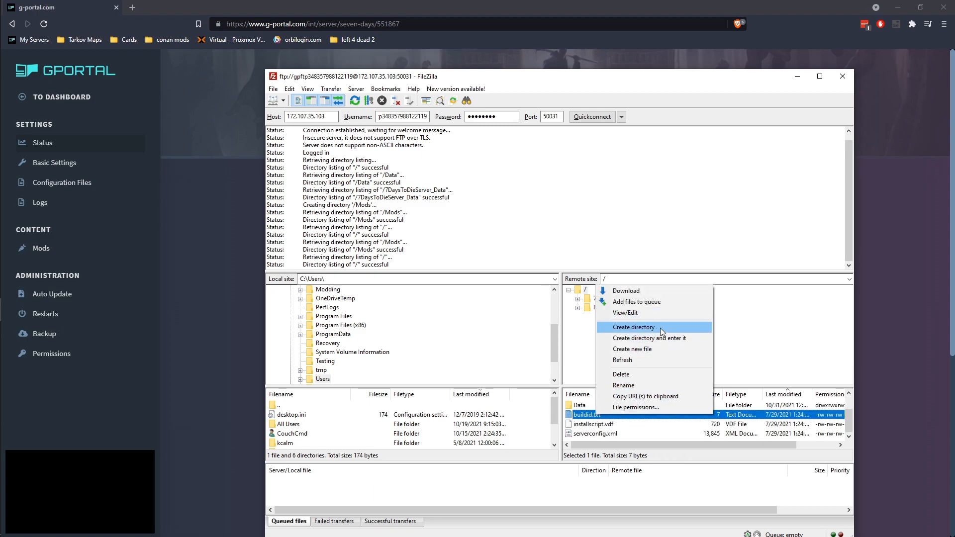
# Step: Create the /Mods directory on the server and open it
pyautogui.click(634, 327)
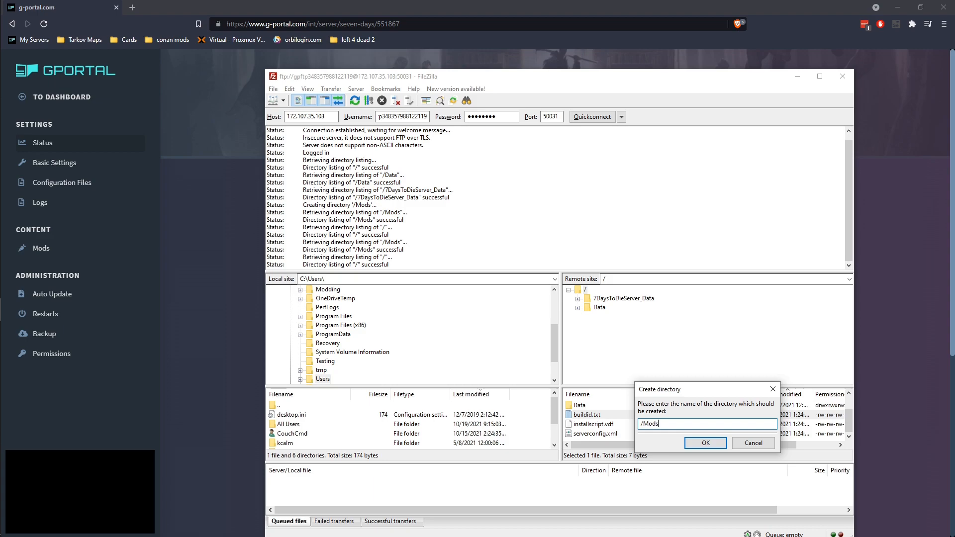
pyautogui.click(706, 443)
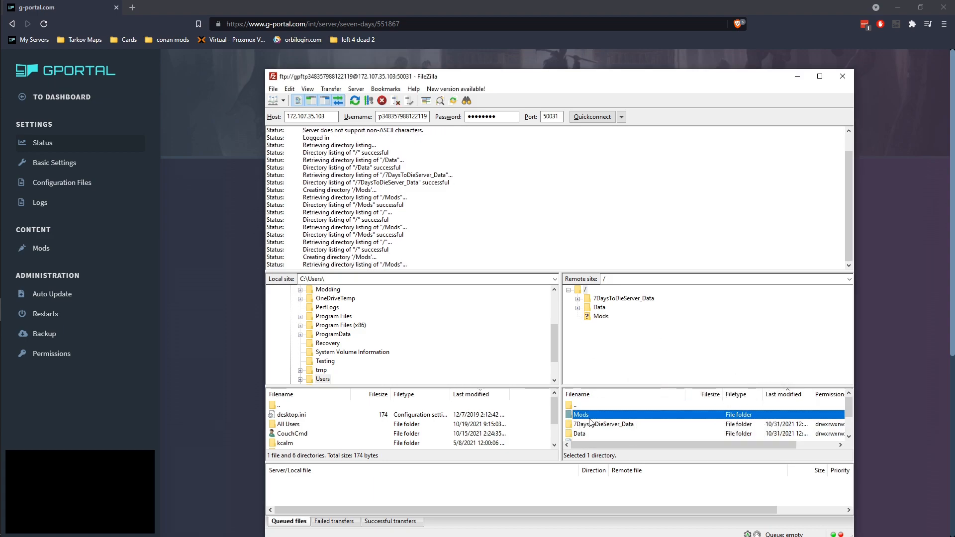
pyautogui.doubleClick(580, 414)
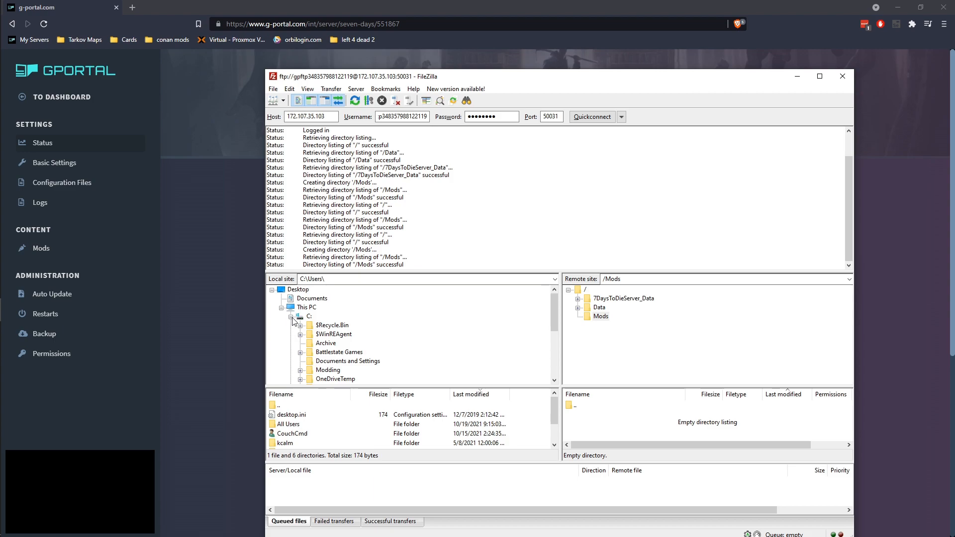
# Step: Browse the local tree to D:\Backup\7 Days To Die\Mods
pyautogui.click(292, 316)
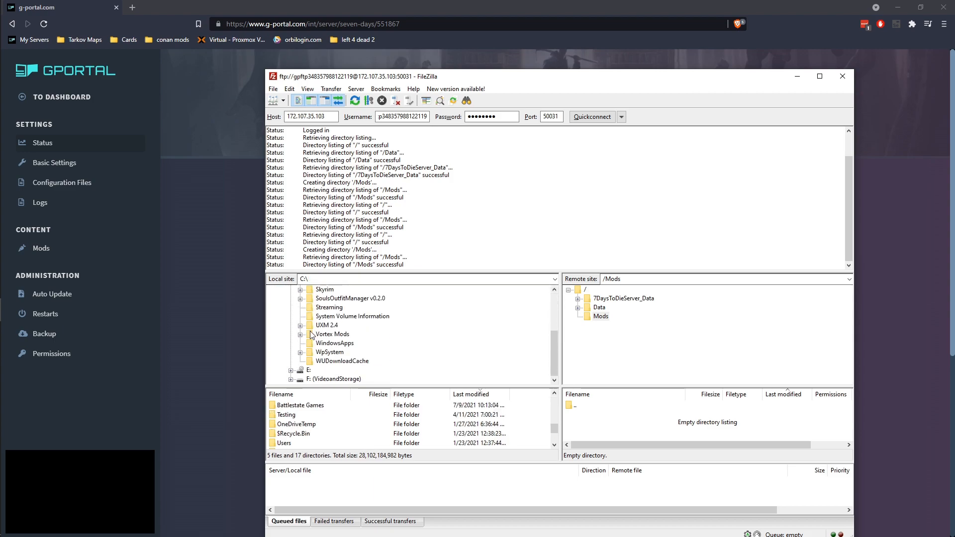
pyautogui.click(299, 316)
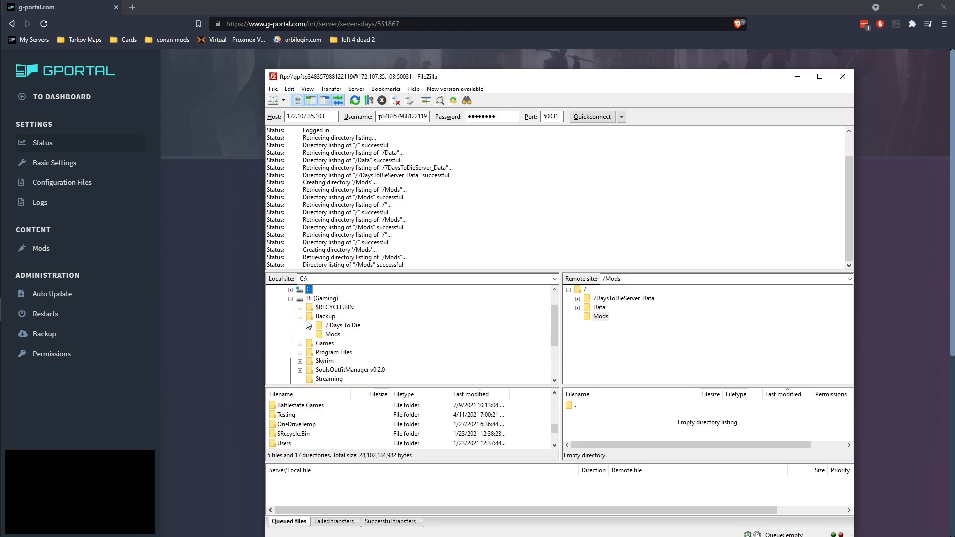
pyautogui.click(332, 334)
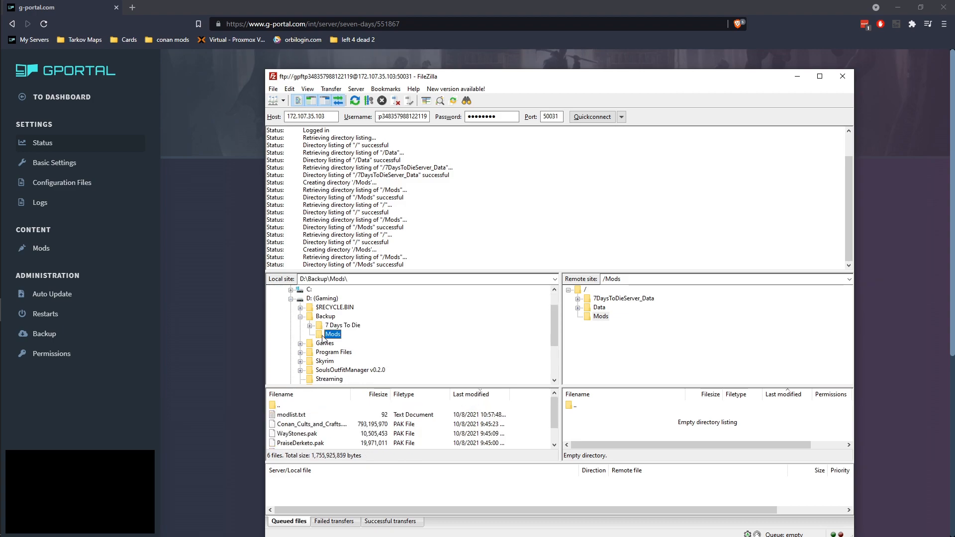
pyautogui.click(310, 325)
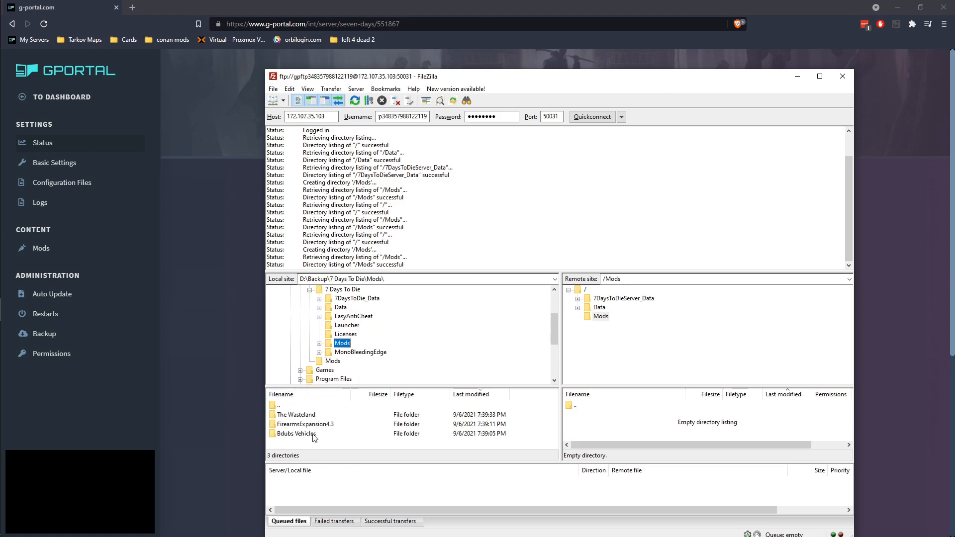
pyautogui.moveTo(298, 415)
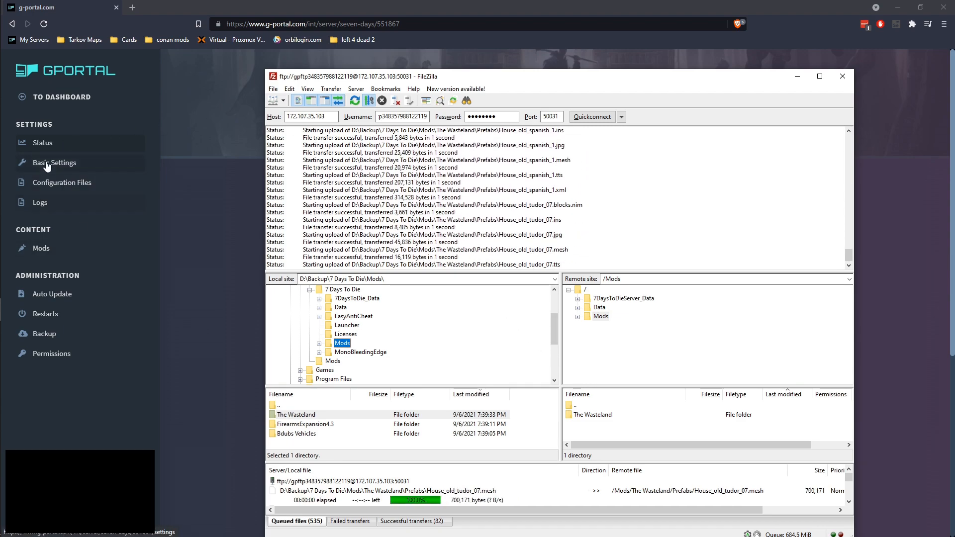
# Step: In Basic Settings, keep Branch on Latest Version and name the server CommandServe
pyautogui.click(54, 163)
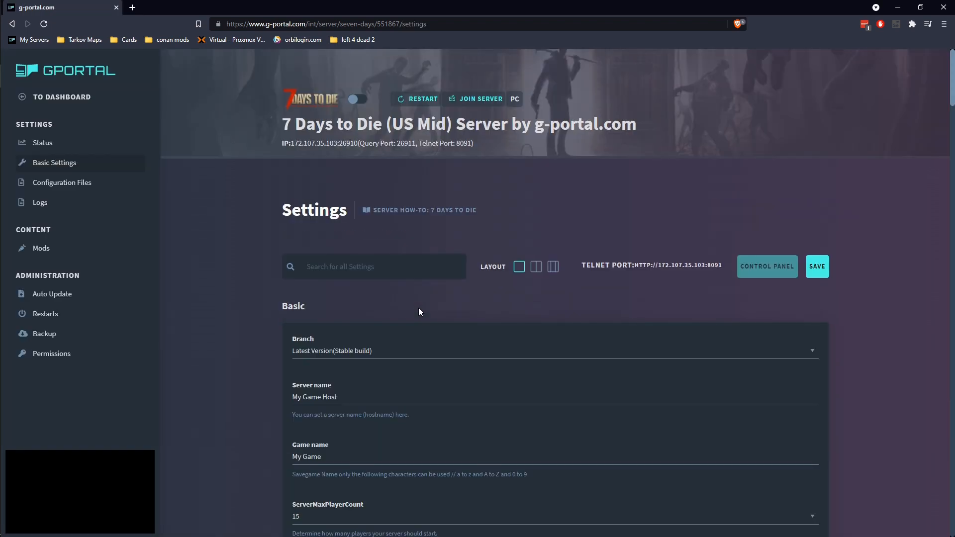
pyautogui.click(547, 340)
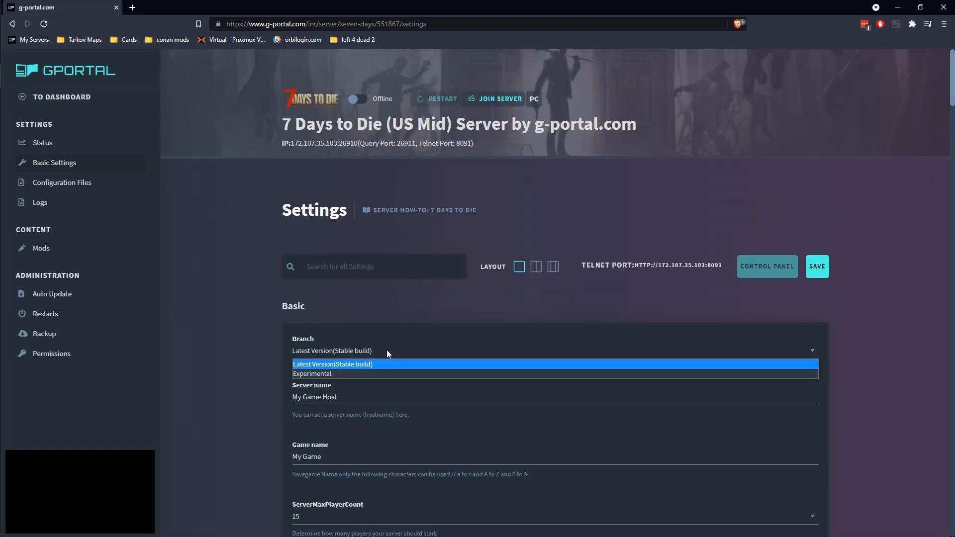
pyautogui.click(333, 364)
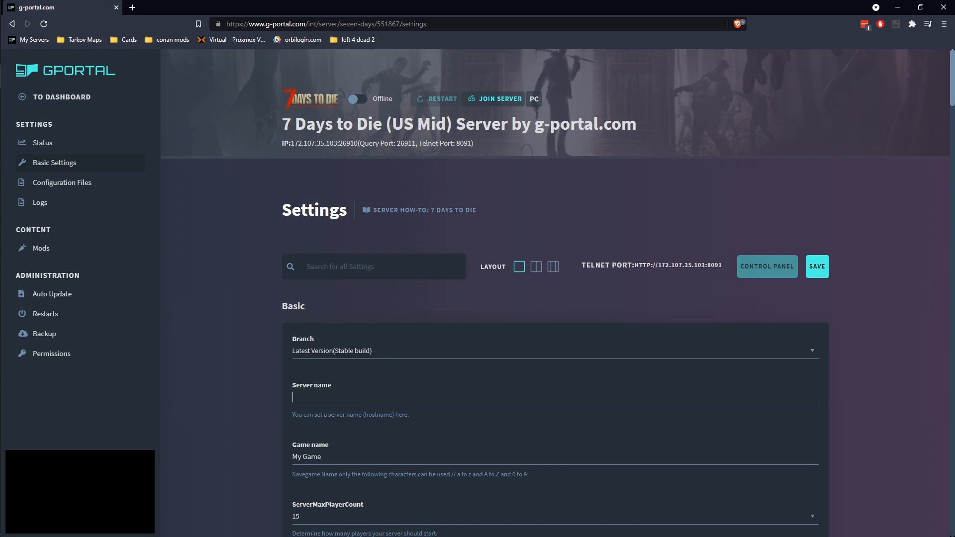
pyautogui.write('CommandServe')
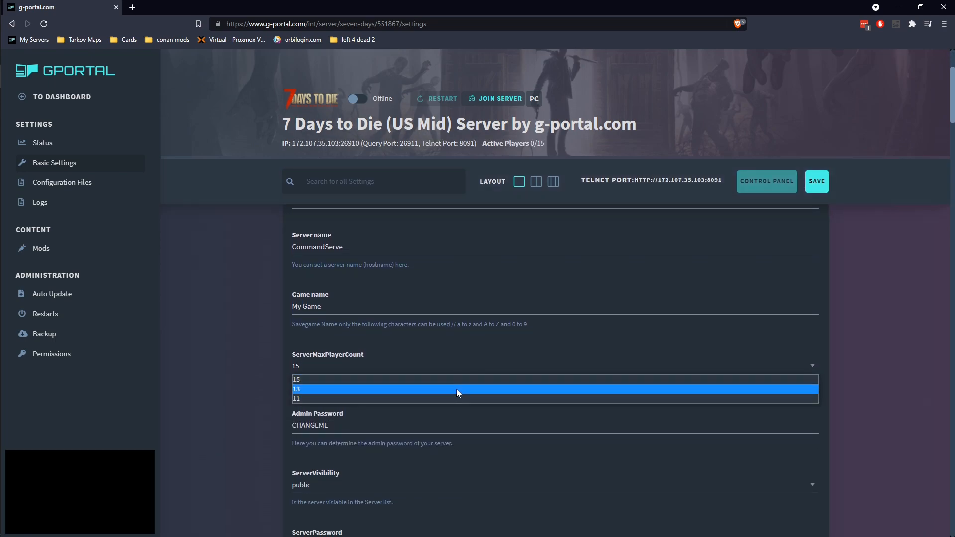
pyautogui.moveTo(449, 398)
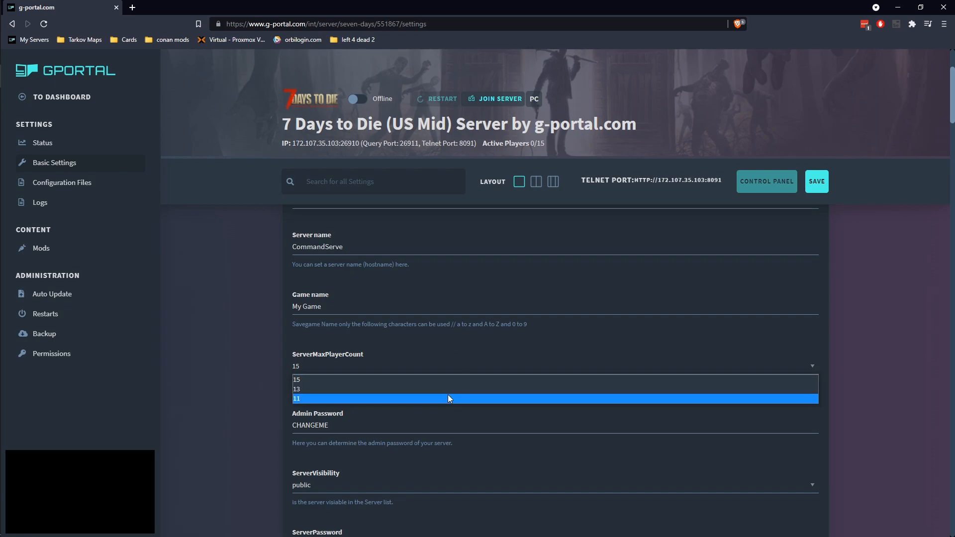
pyautogui.moveTo(446, 380)
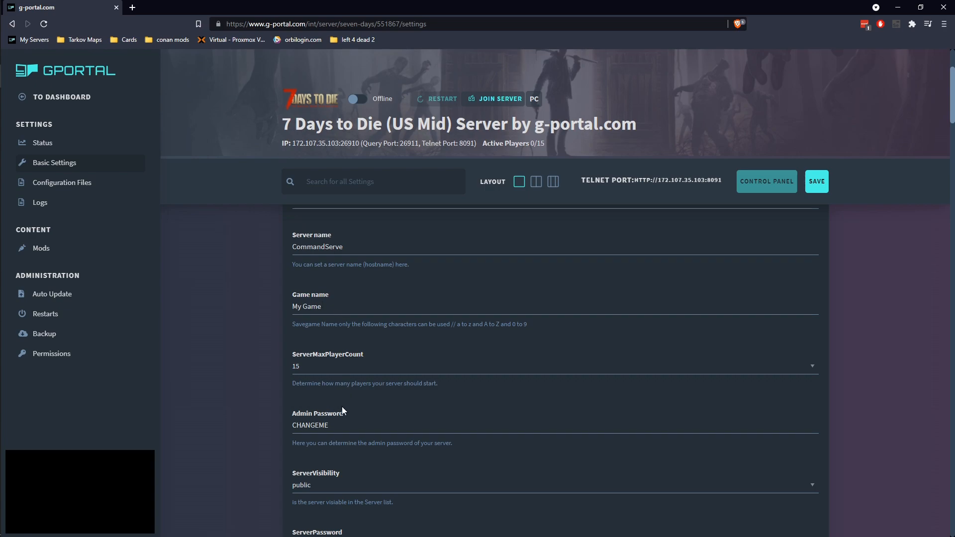
# Step: Replace the default admin password and set the login confirmation text to 'welcome home'
pyautogui.doubleClick(310, 425)
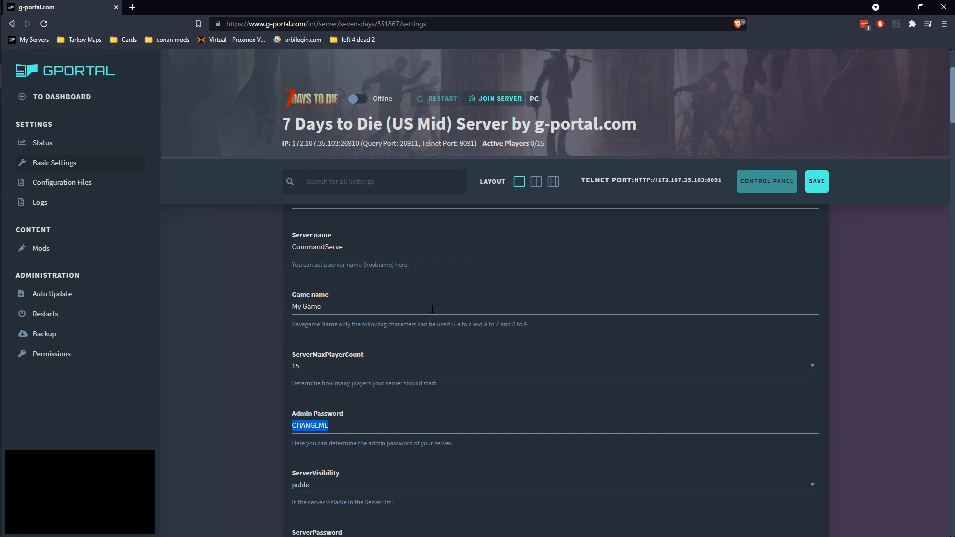
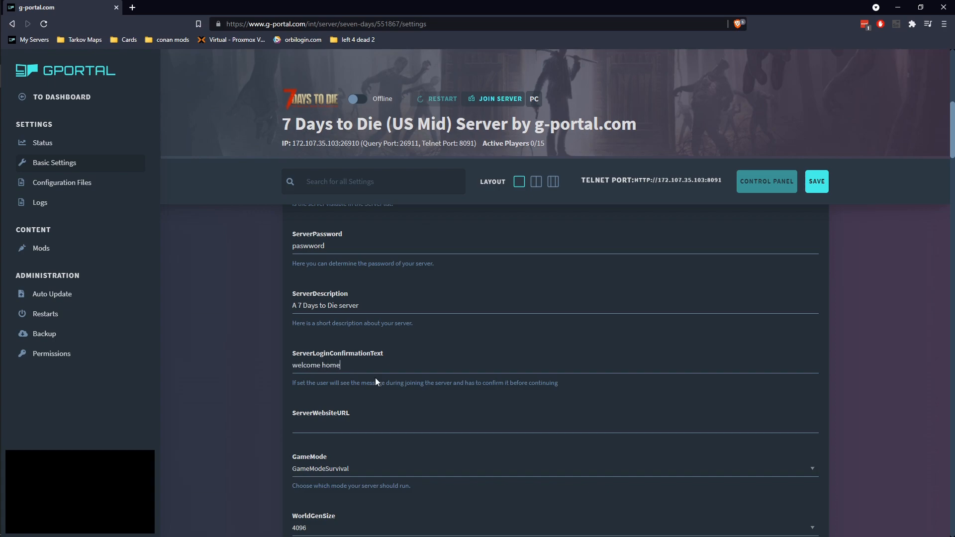
pyautogui.scroll(-3)
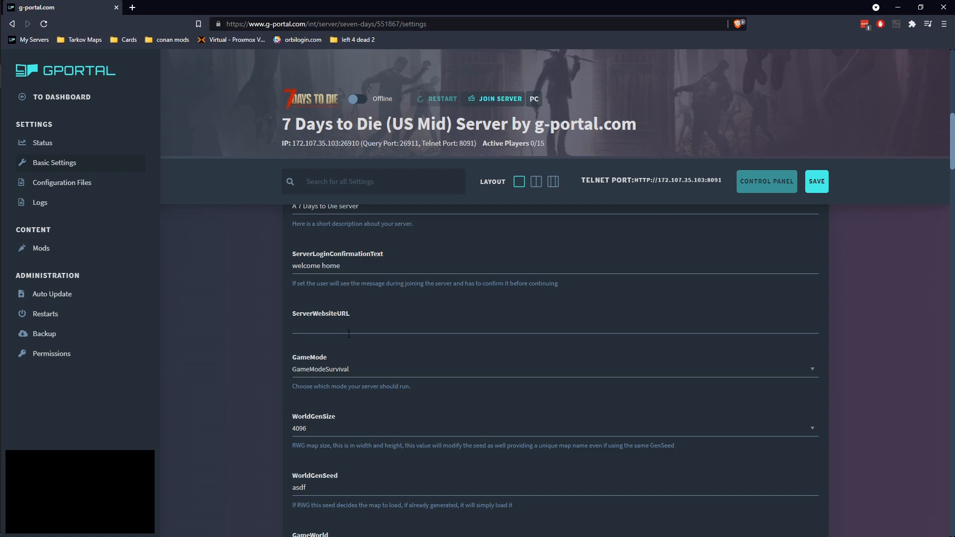
# Step: Set WorldGenSize to 10240 and WorldGenSeed to 'help'
pyautogui.click(552, 342)
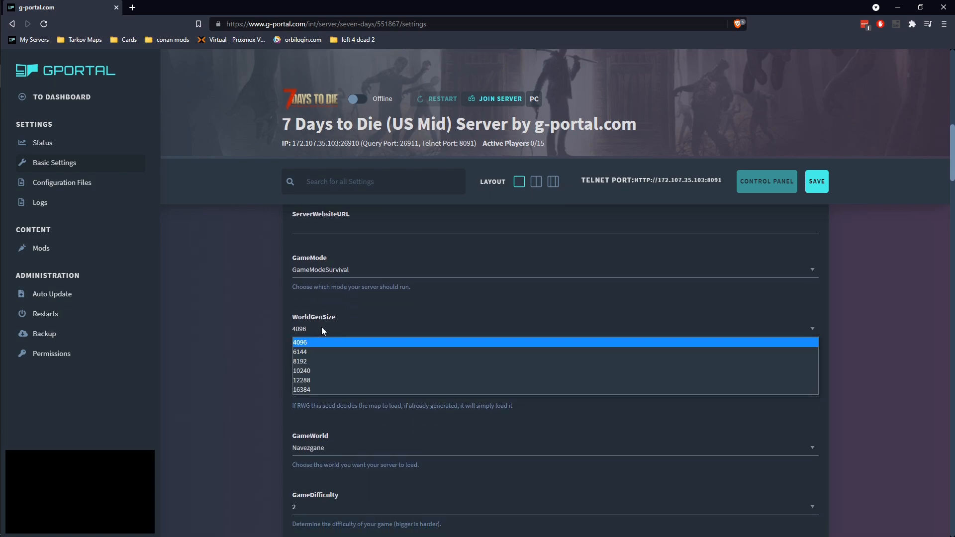
pyautogui.click(302, 371)
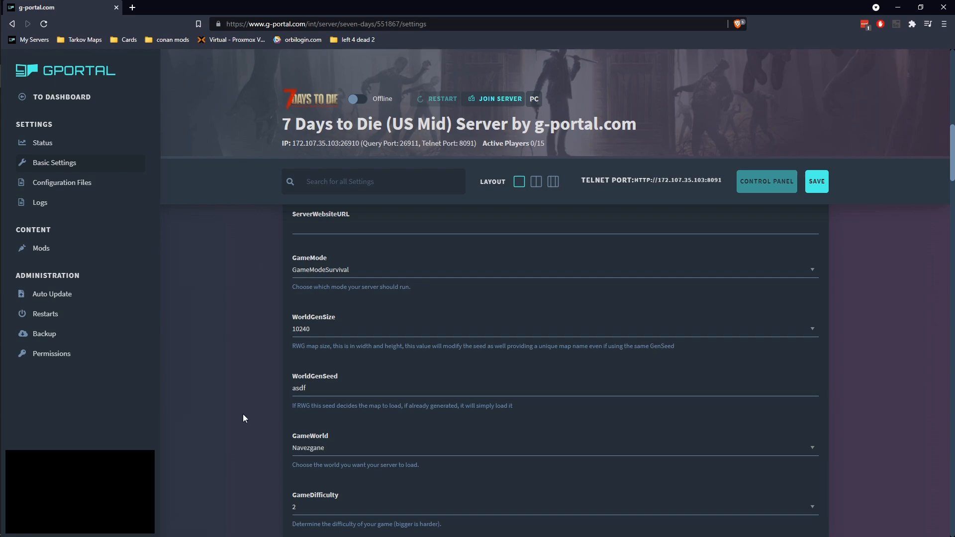
pyautogui.moveTo(347, 332)
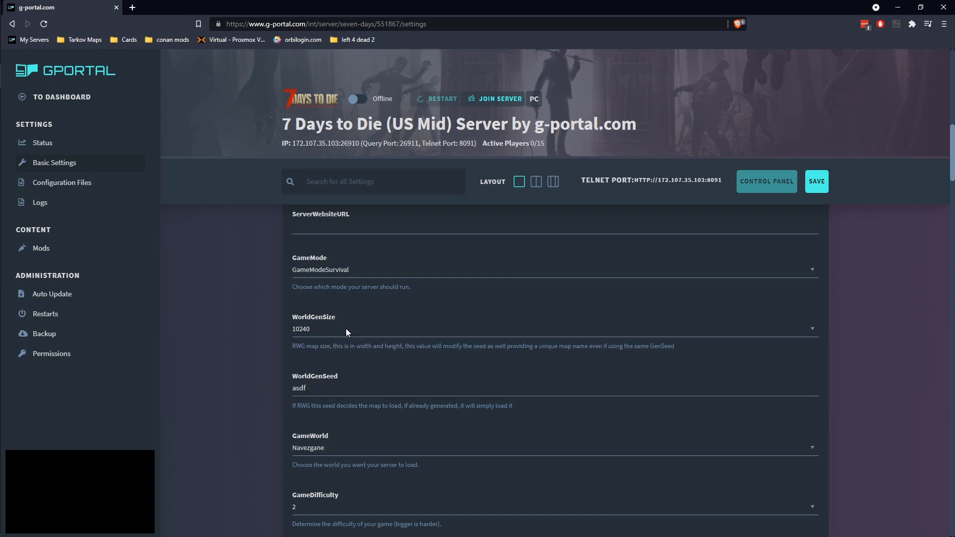
pyautogui.scroll(-3)
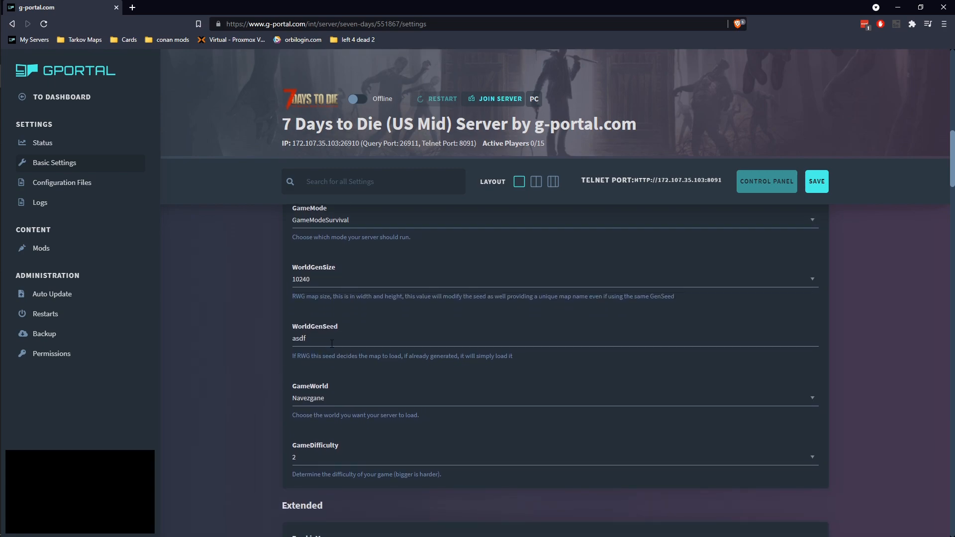
pyautogui.write('h')
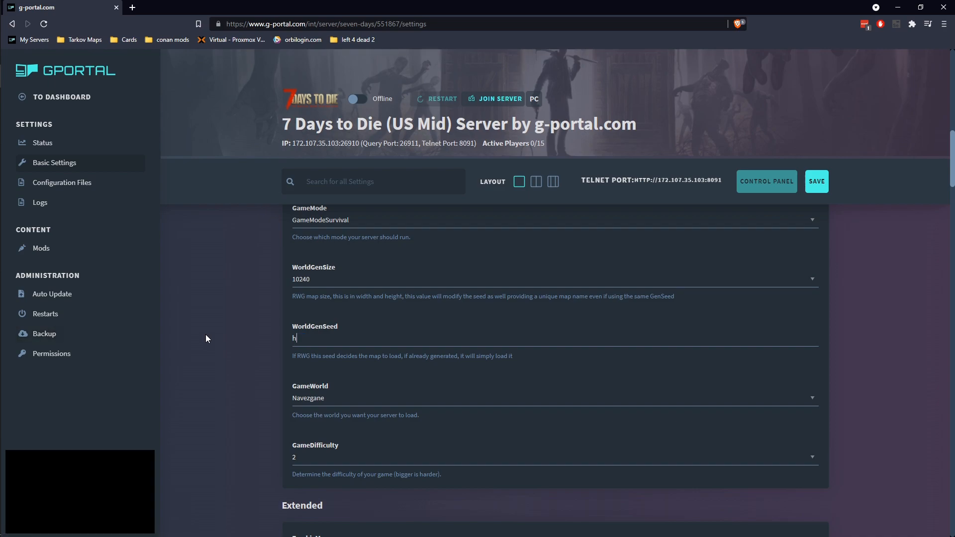
pyautogui.write('elp')
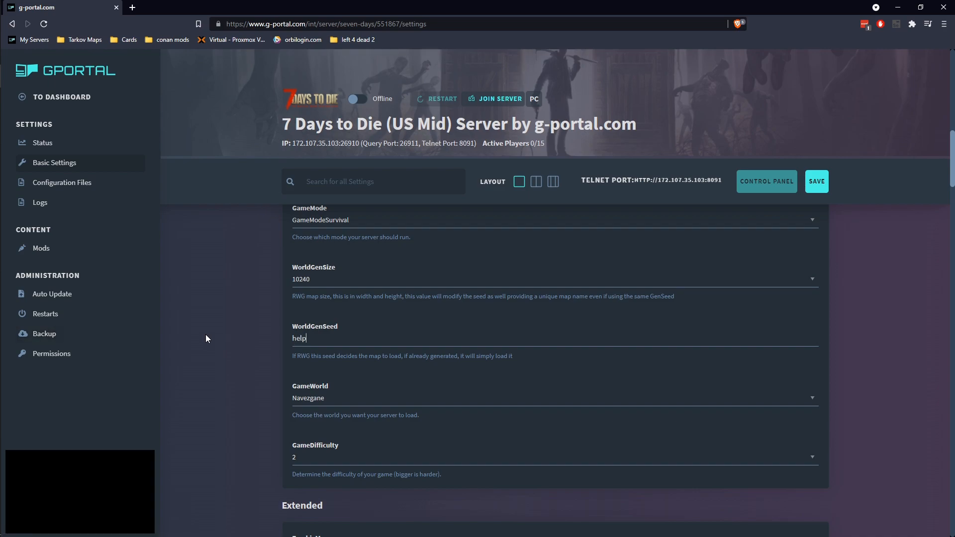
pyautogui.click(553, 410)
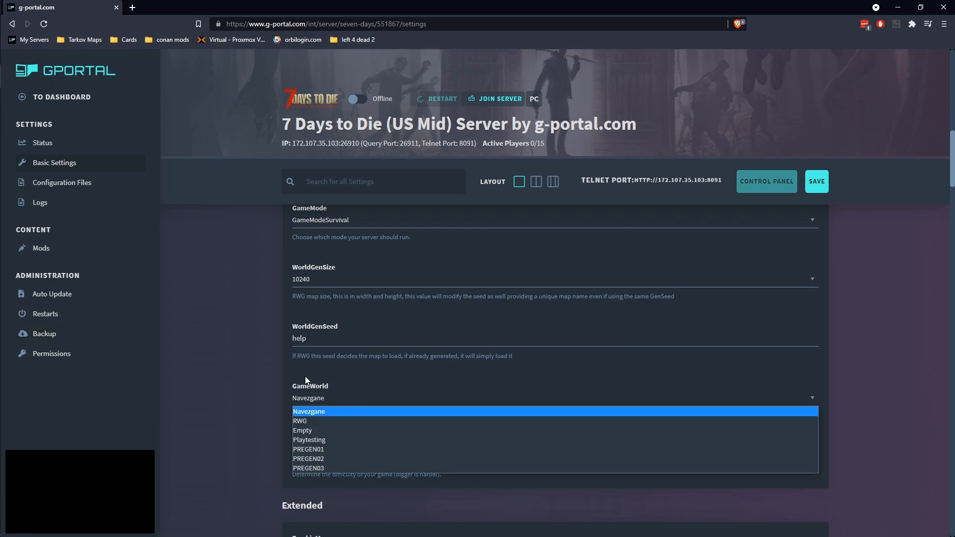
pyautogui.moveTo(315, 428)
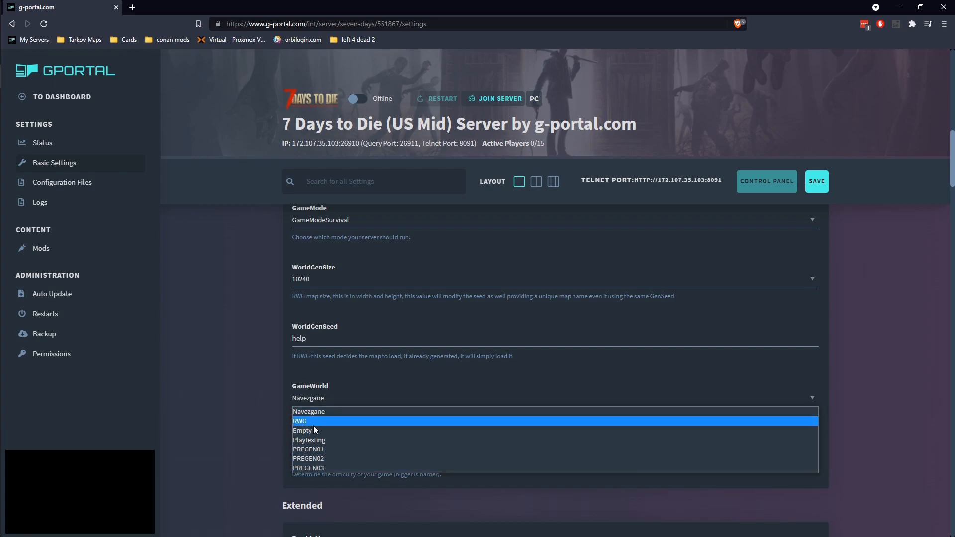
pyautogui.moveTo(321, 424)
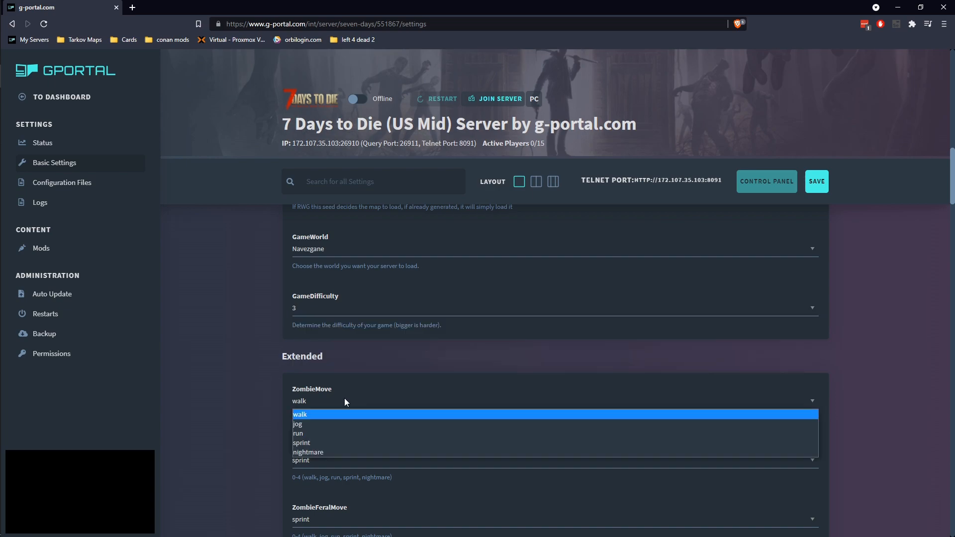
# Step: Set ZombieMove to jog, DayNightLength to 120, and switch Telnet and EAC off
pyautogui.click(301, 443)
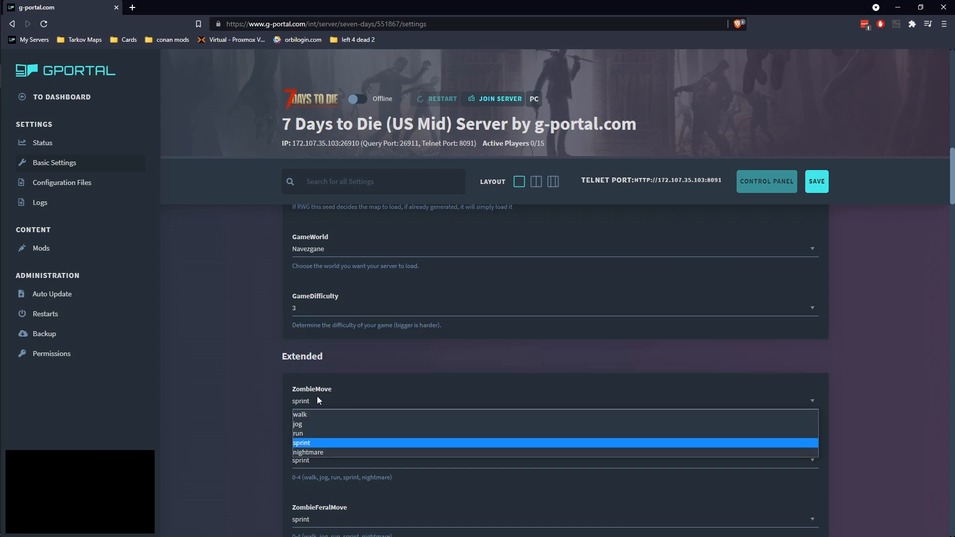
pyautogui.click(298, 424)
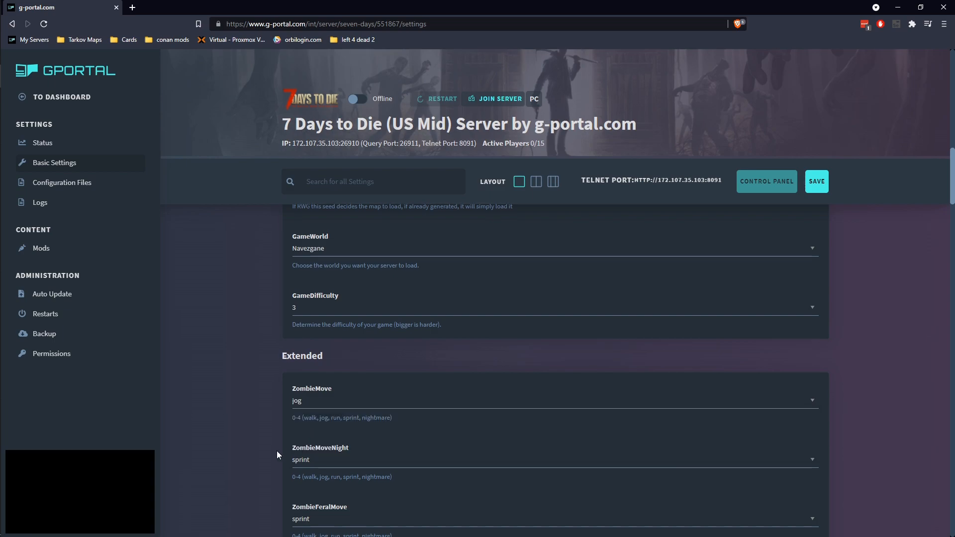
pyautogui.scroll(-3)
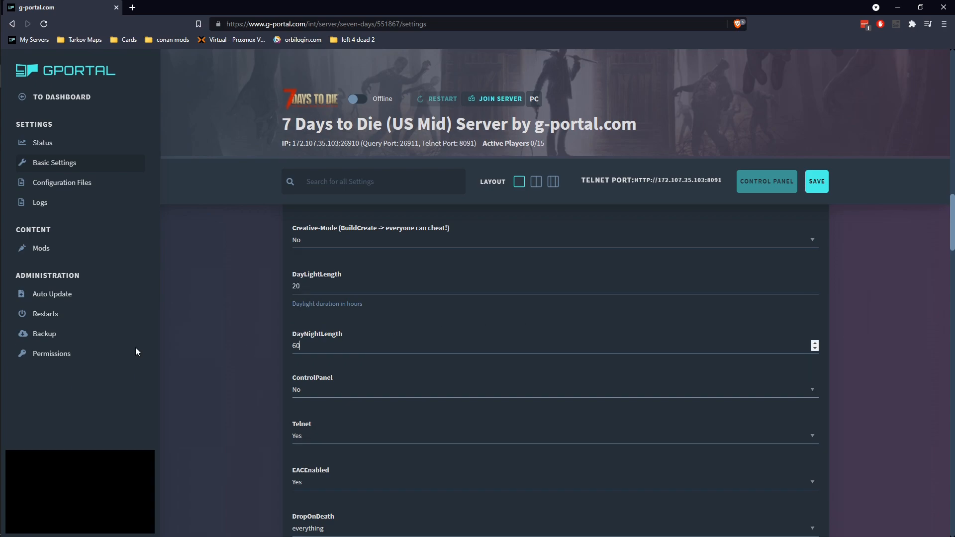
pyautogui.write('120')
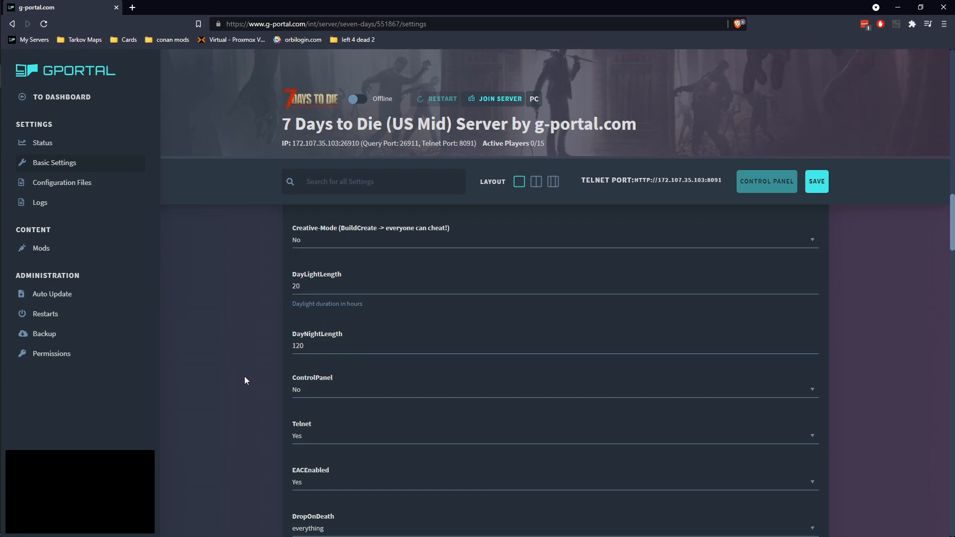
pyautogui.scroll(-3)
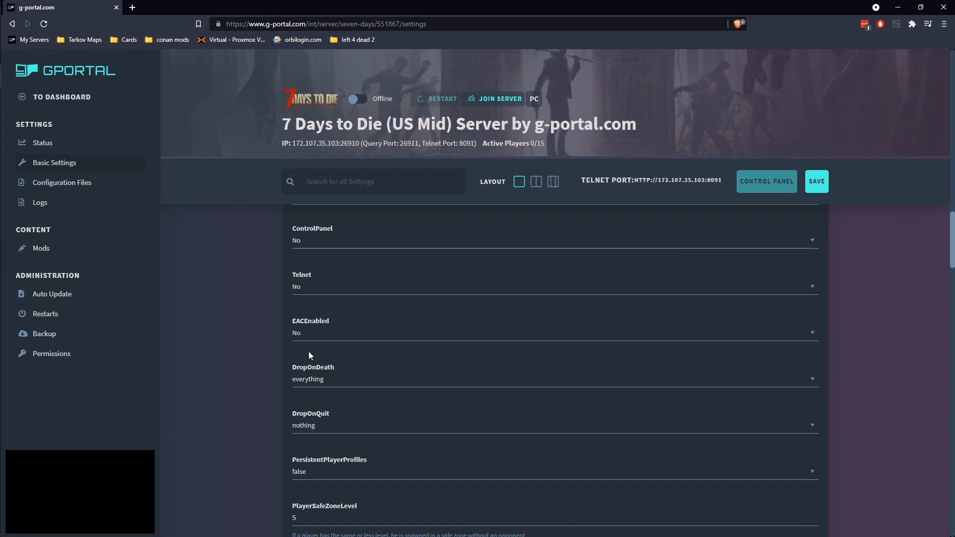
pyautogui.moveTo(316, 330)
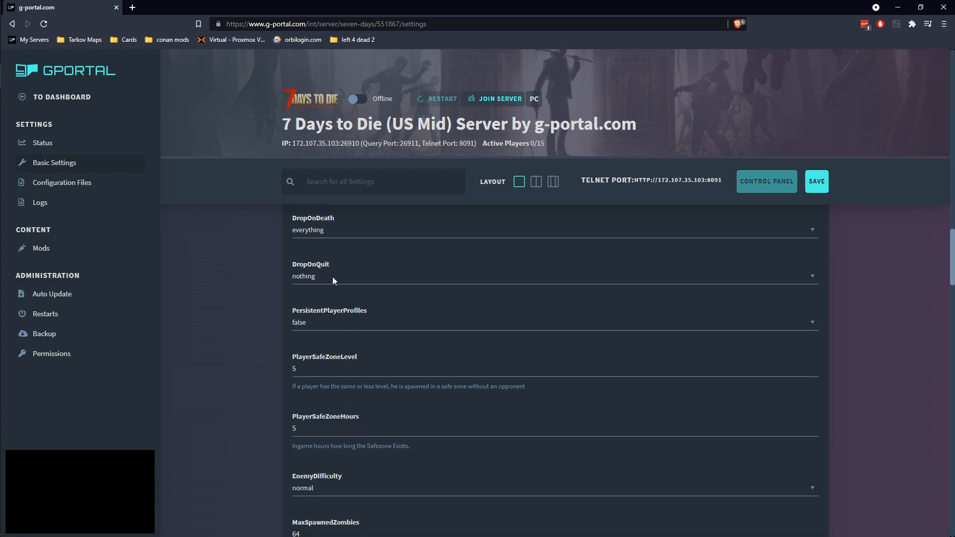
pyautogui.click(553, 316)
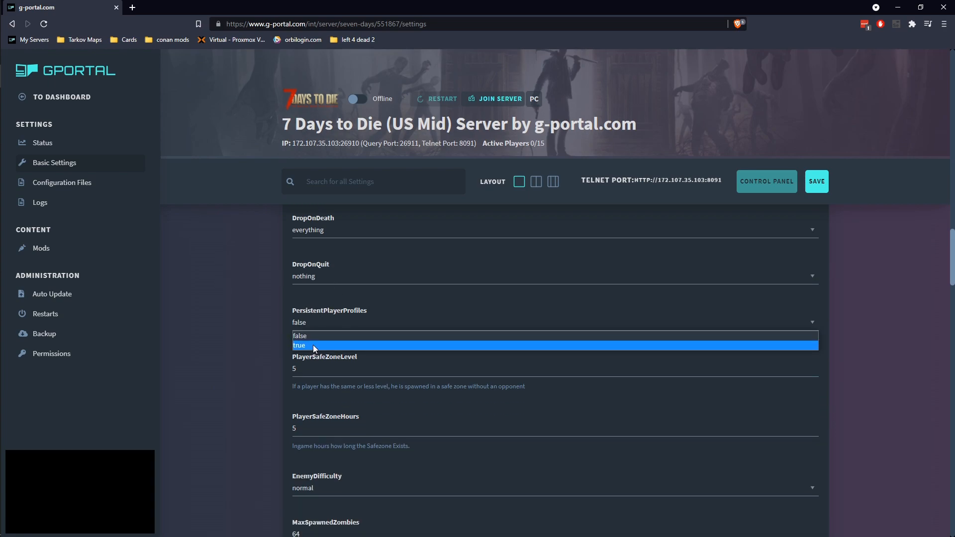
pyautogui.moveTo(293, 352)
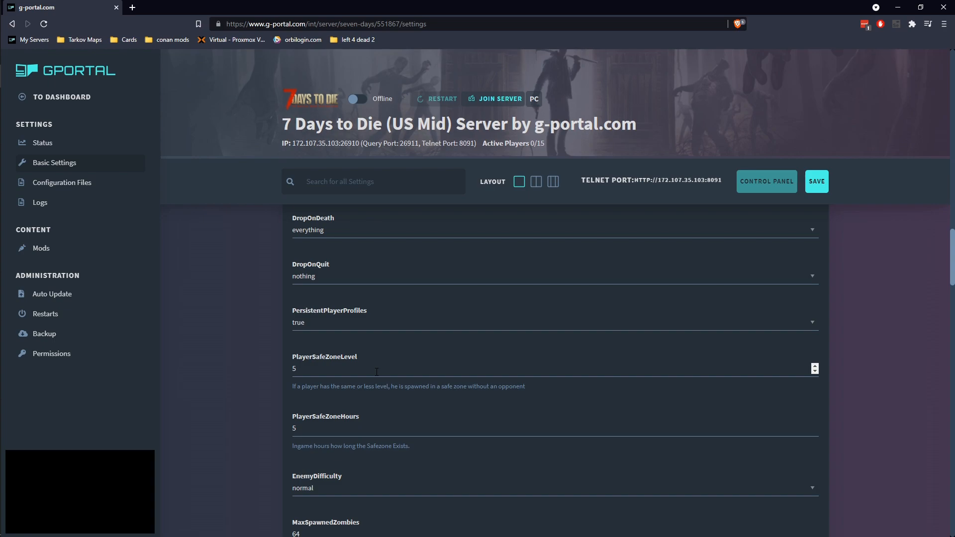
pyautogui.moveTo(362, 402)
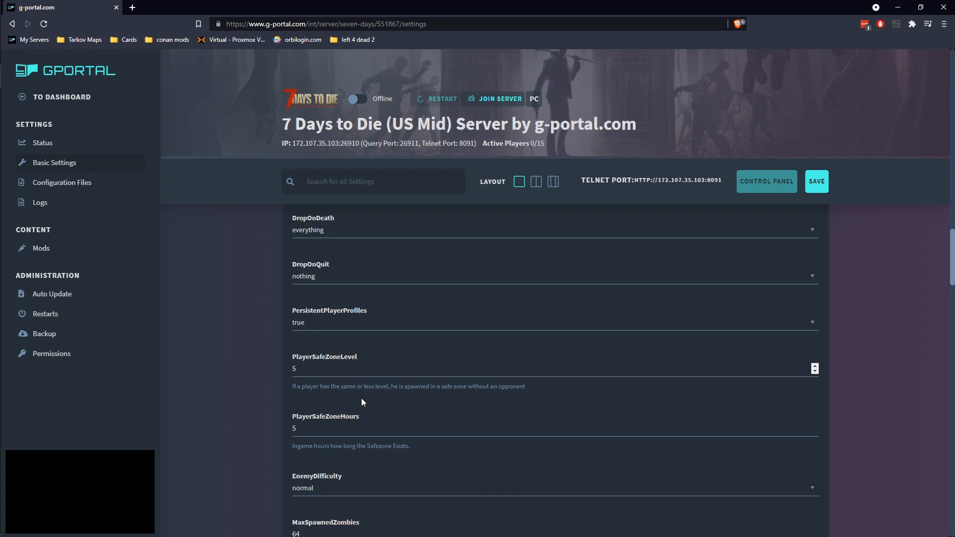
# Step: Enter the values 1028, 1 and 7 in Basic Settings fields and edit the land claim settings
pyautogui.scroll(-3)
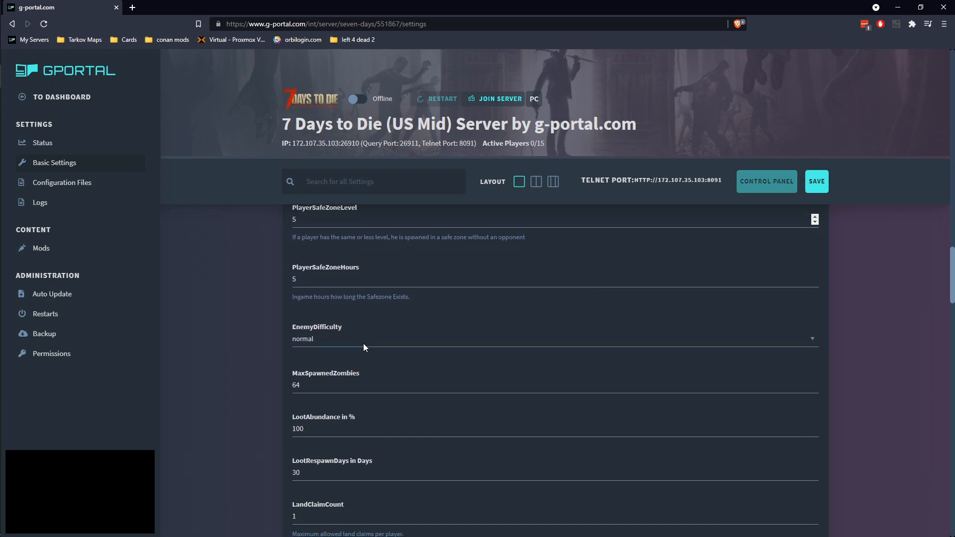
pyautogui.scroll(-3)
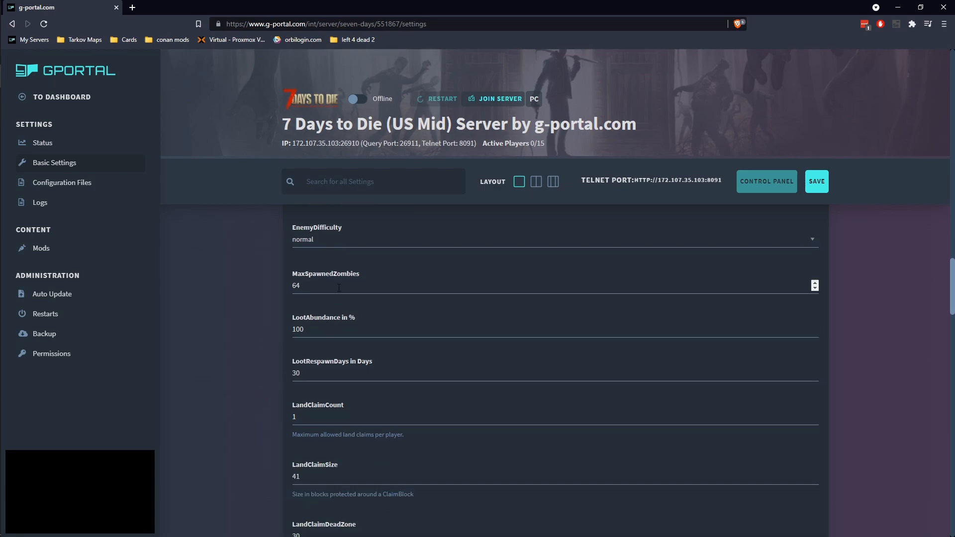
pyautogui.write('1028')
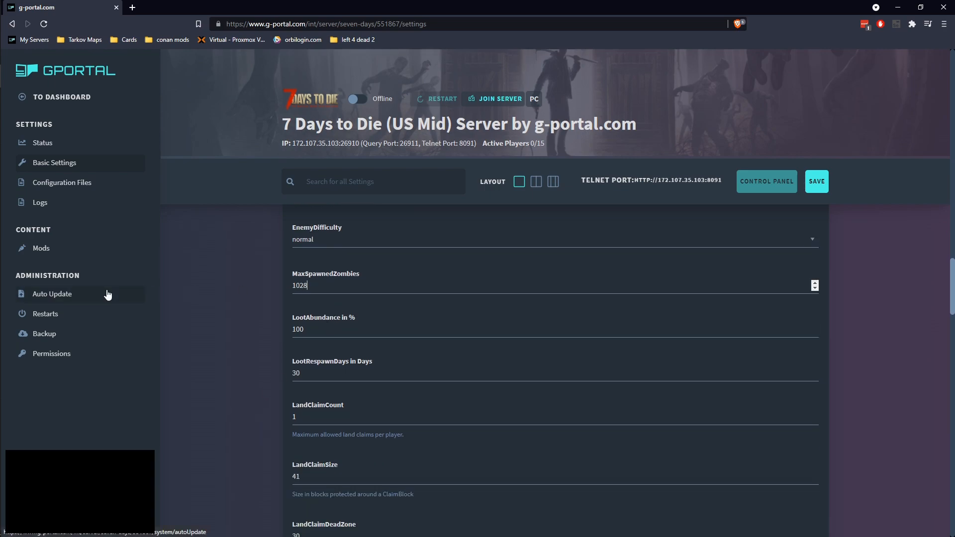
pyautogui.write('1')
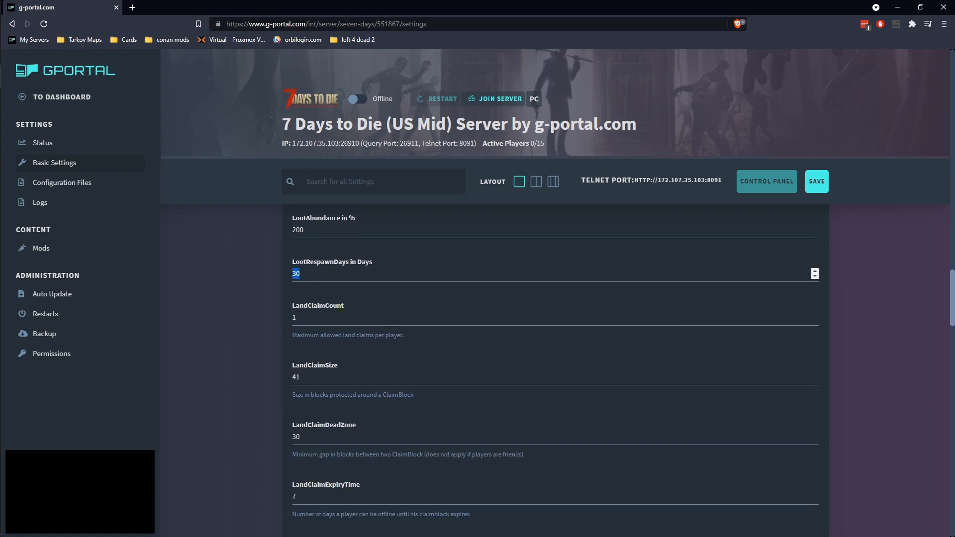
pyautogui.write('7')
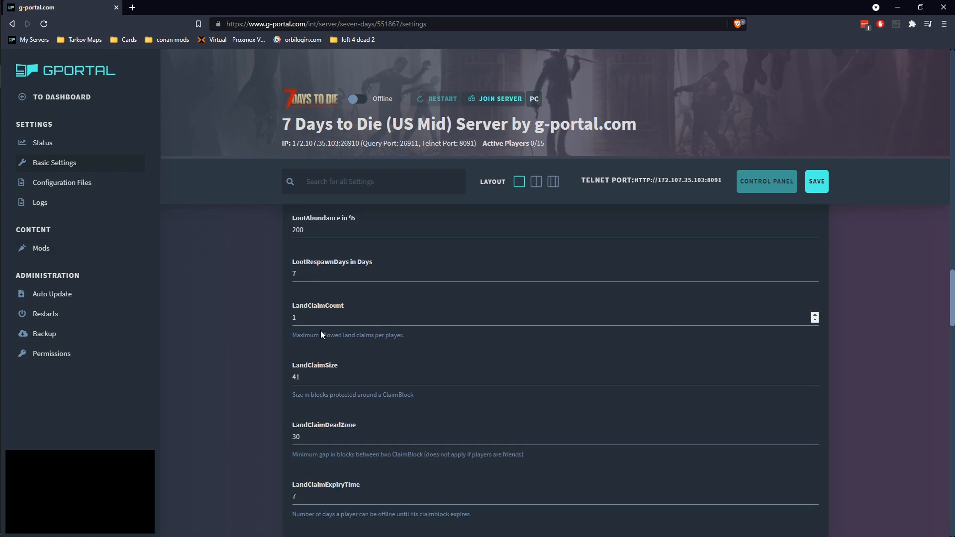
pyautogui.click(312, 318)
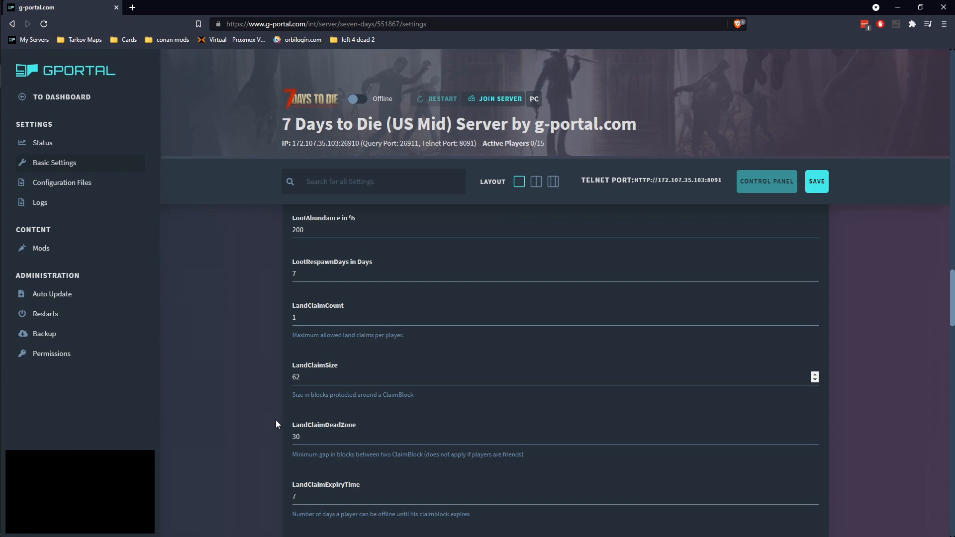
pyautogui.scroll(-3)
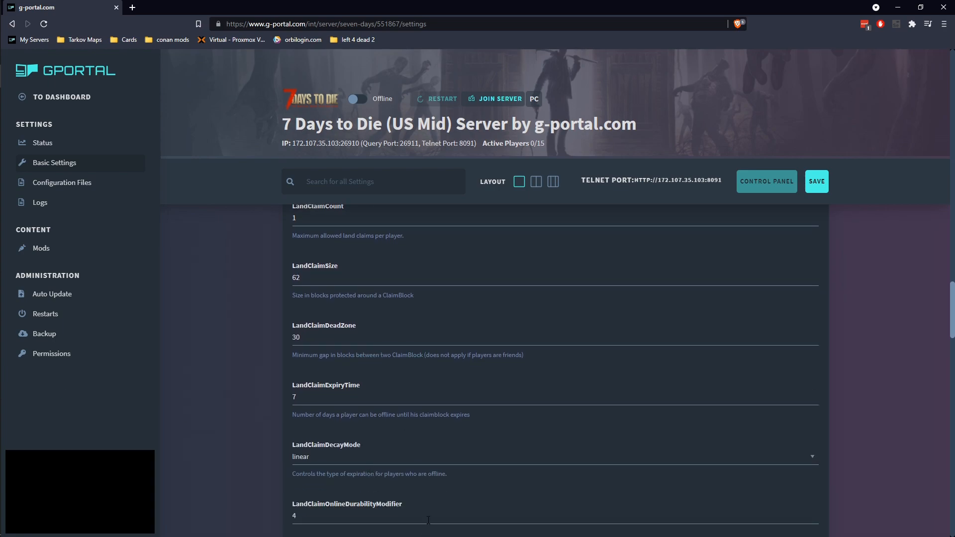
pyautogui.scroll(-3)
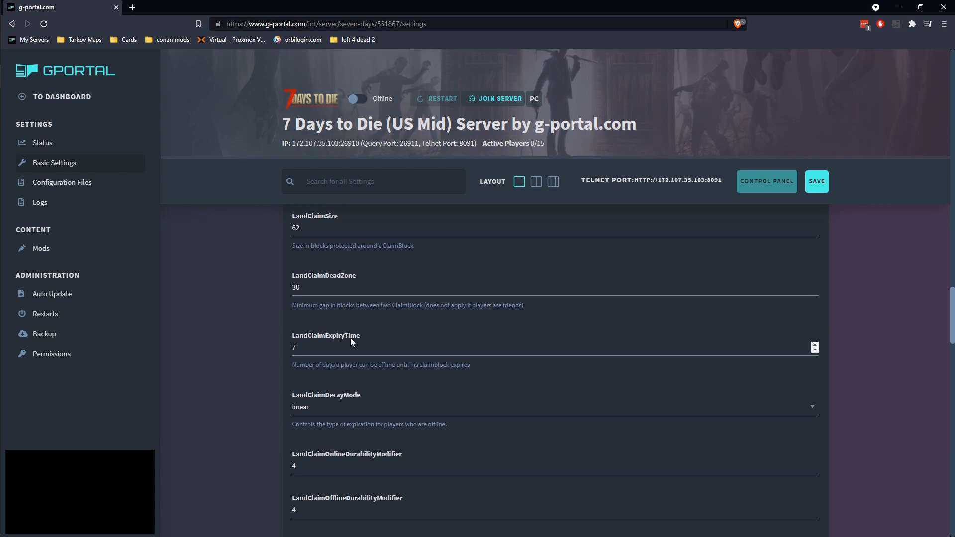
# Step: Edit the land claim expiry time, then replace AirDropFrequency 72 with 24
pyautogui.click(319, 350)
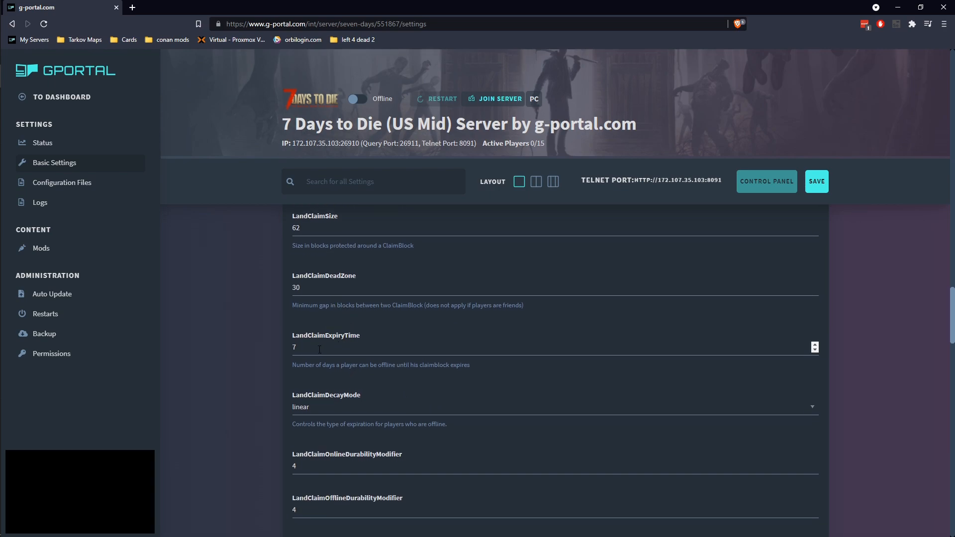
pyautogui.scroll(-3)
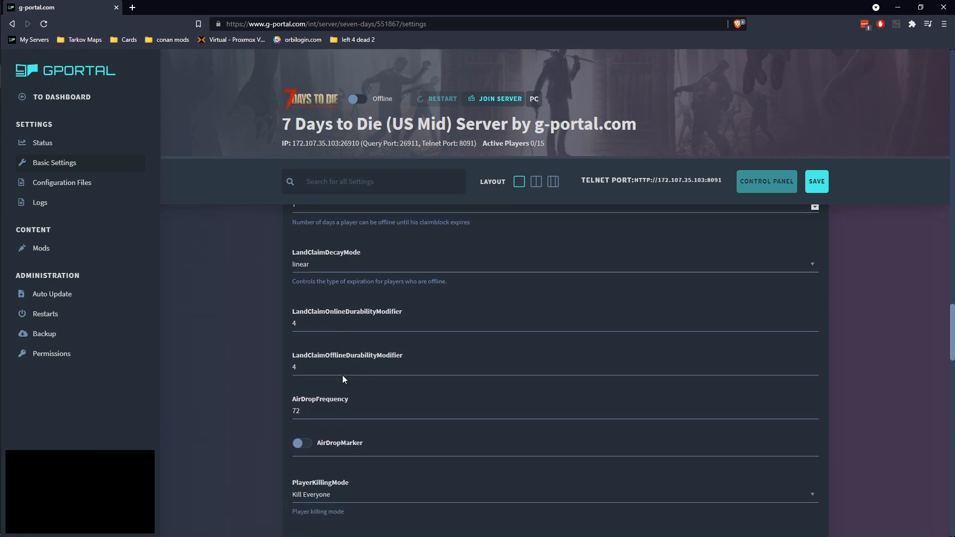
pyautogui.scroll(-3)
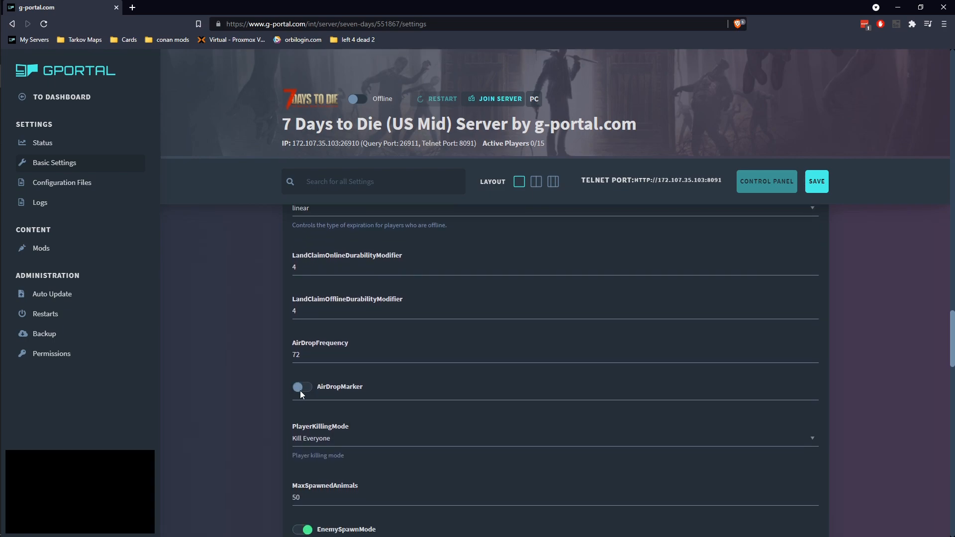
pyautogui.click(303, 387)
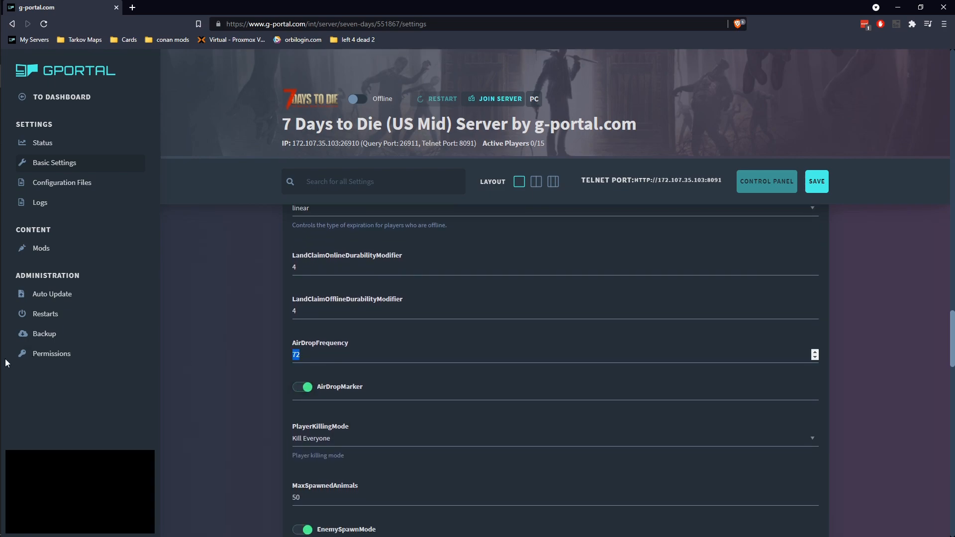
pyautogui.write('24')
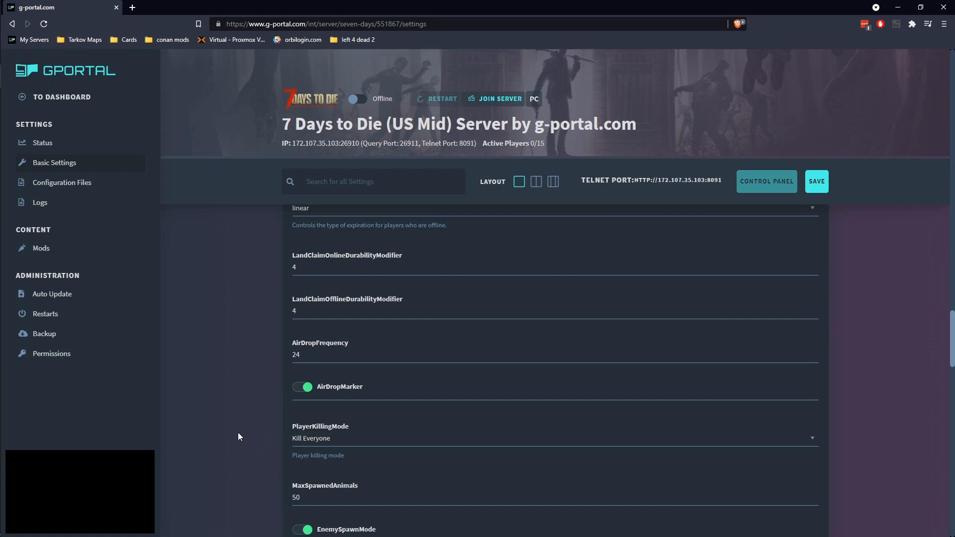
pyautogui.scroll(-3)
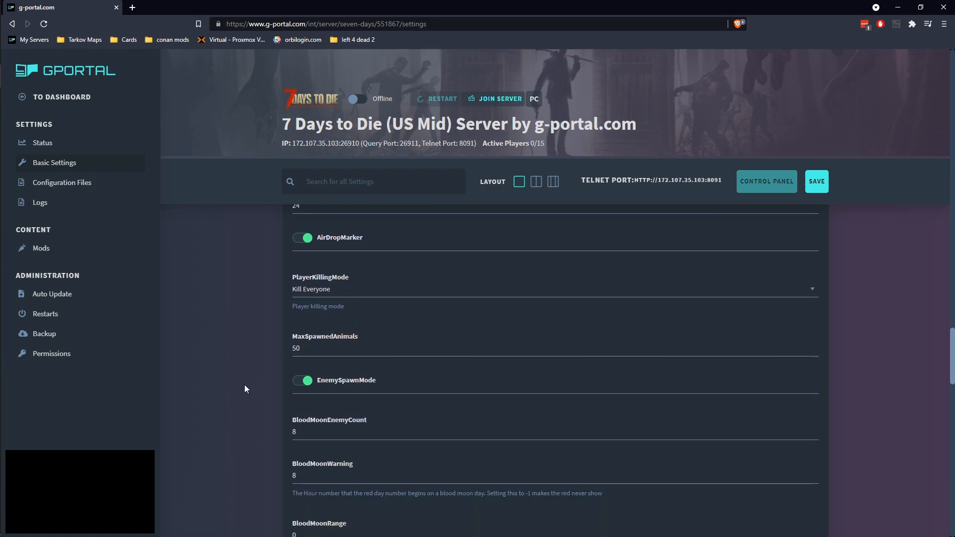
pyautogui.moveTo(331, 362)
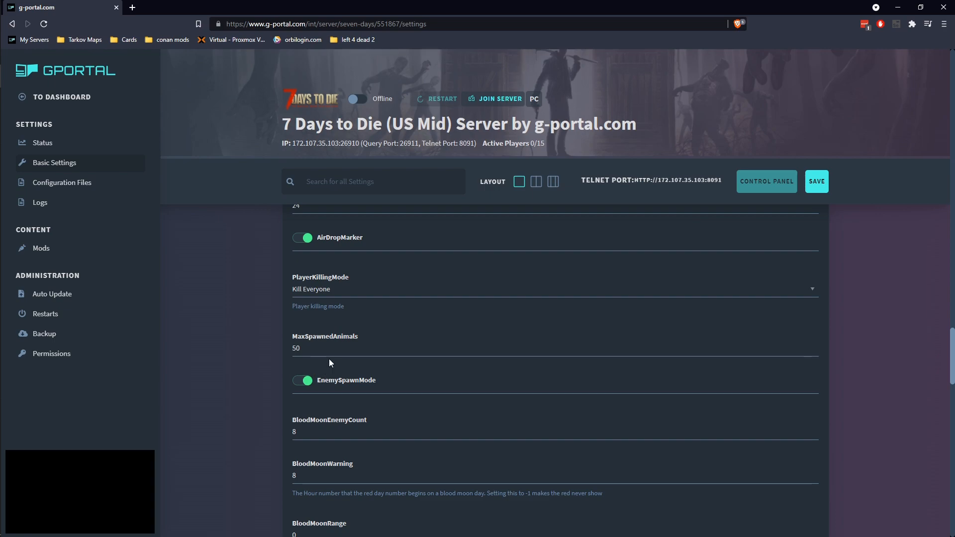
# Step: Enter blood moon enemy count 64, warning hour 4 and range 3
pyautogui.scroll(-3)
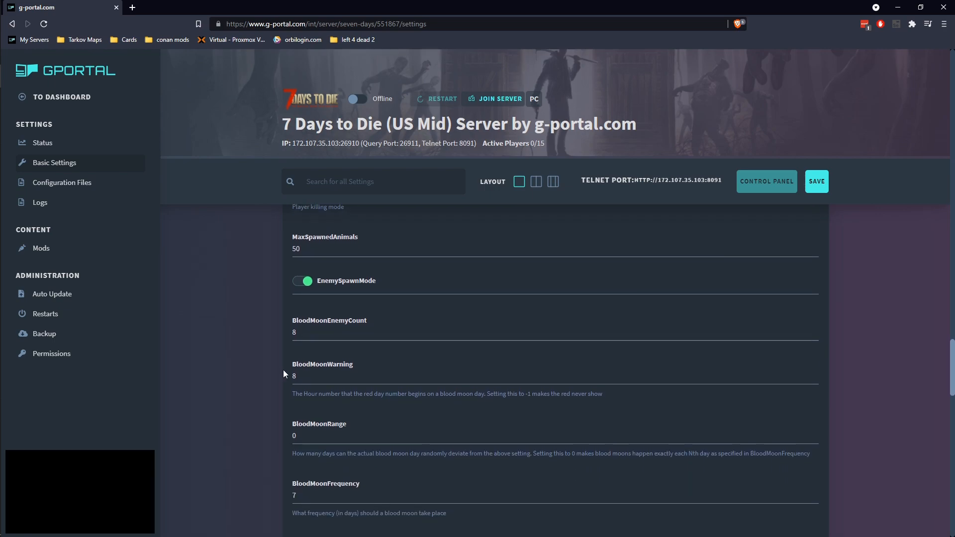
pyautogui.click(327, 335)
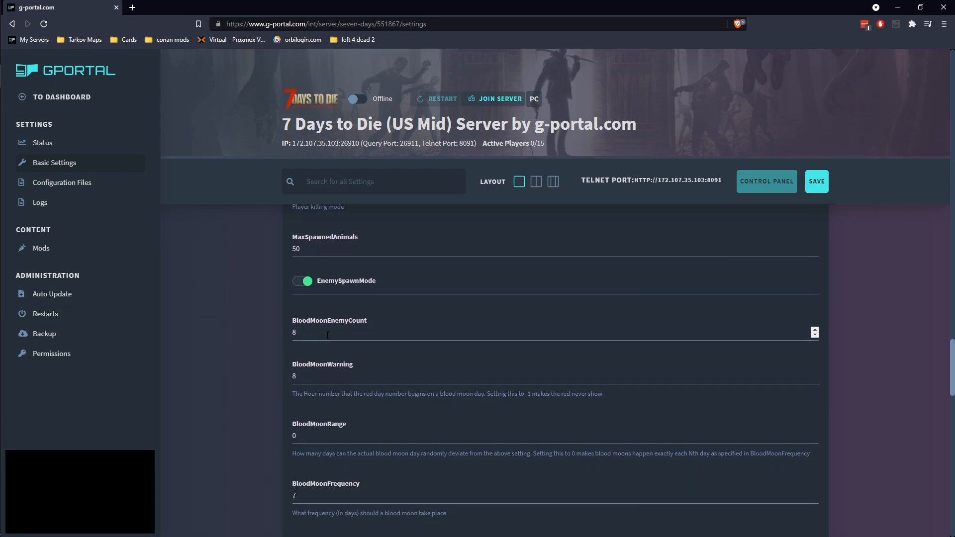
pyautogui.doubleClick(294, 332)
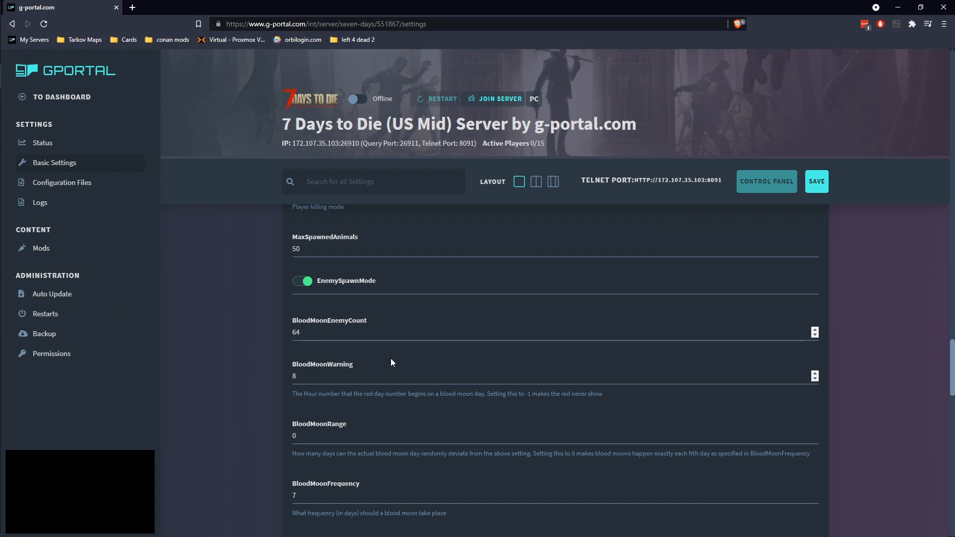
pyautogui.click(318, 376)
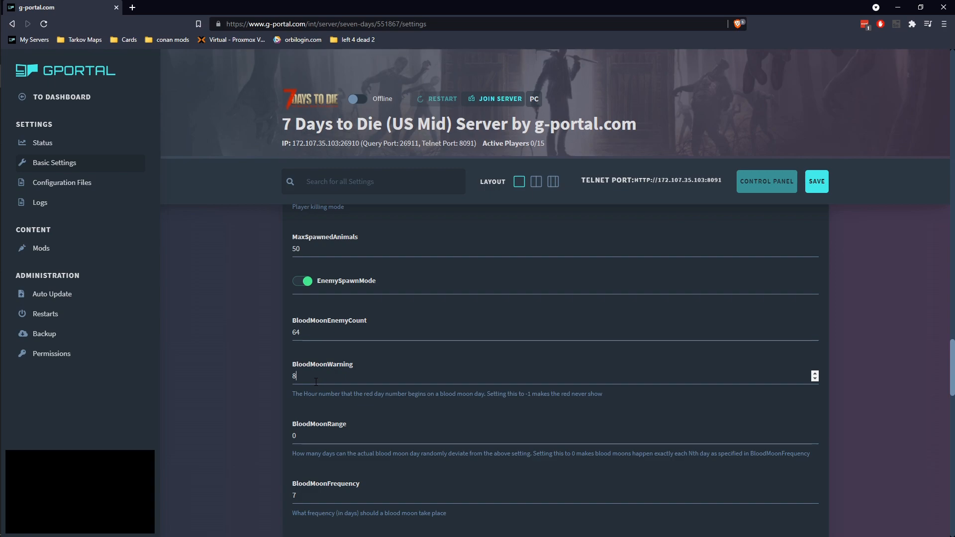
pyautogui.write('4')
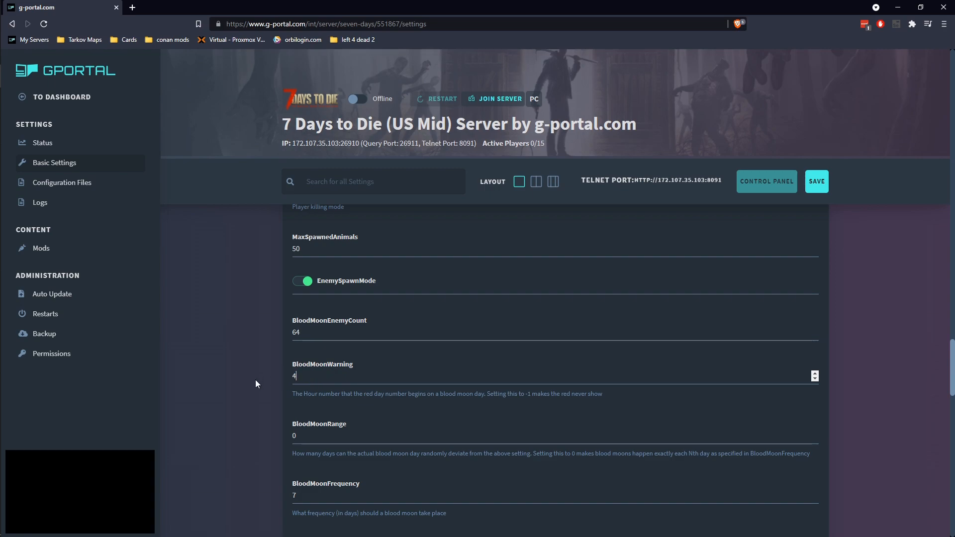
pyautogui.scroll(-3)
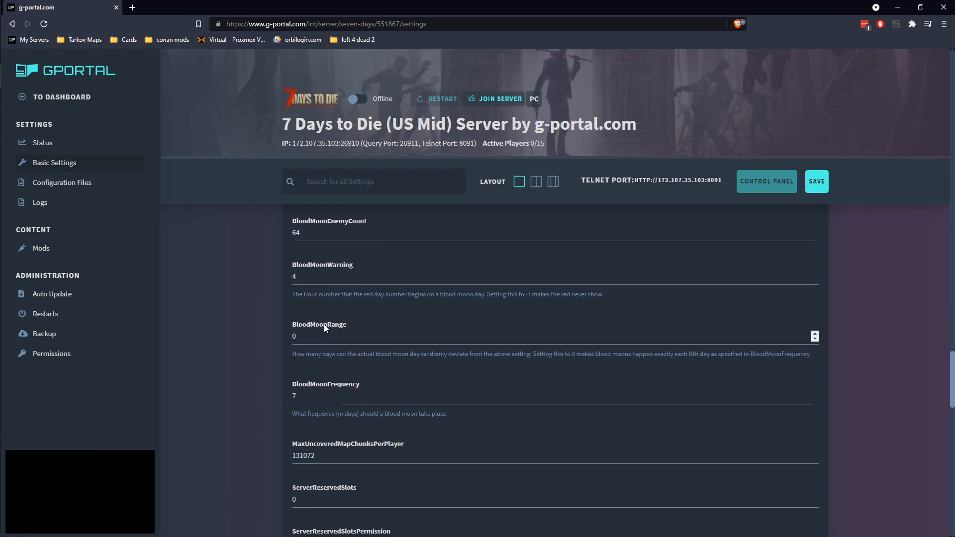
pyautogui.click(294, 336)
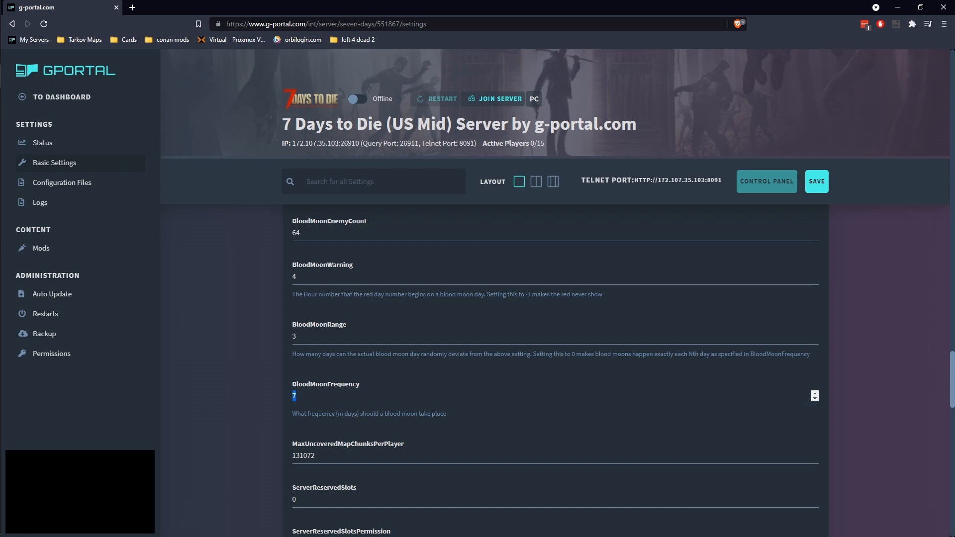
pyautogui.write('3')
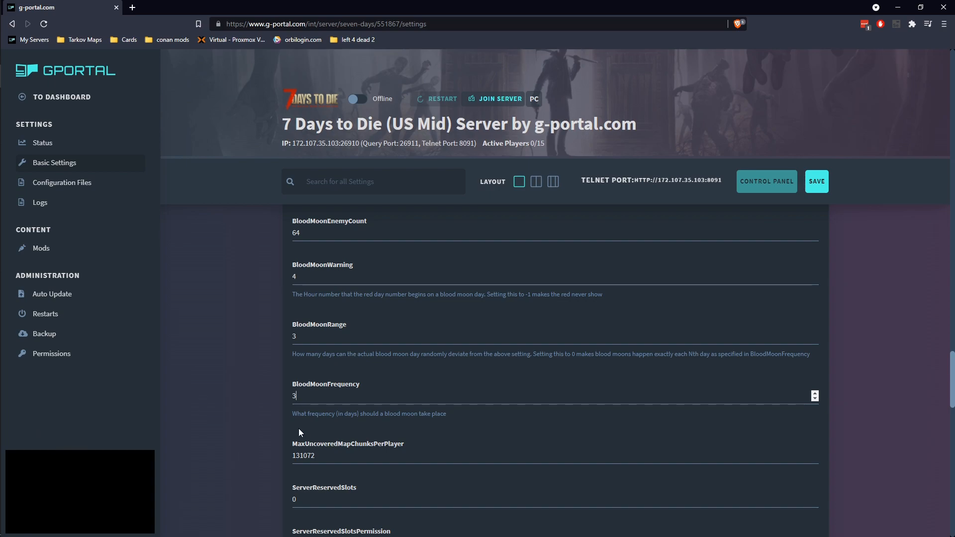
# Step: Set reserved slot permission 50, XP multiplier 200 and the party shared kill range
pyautogui.scroll(-3)
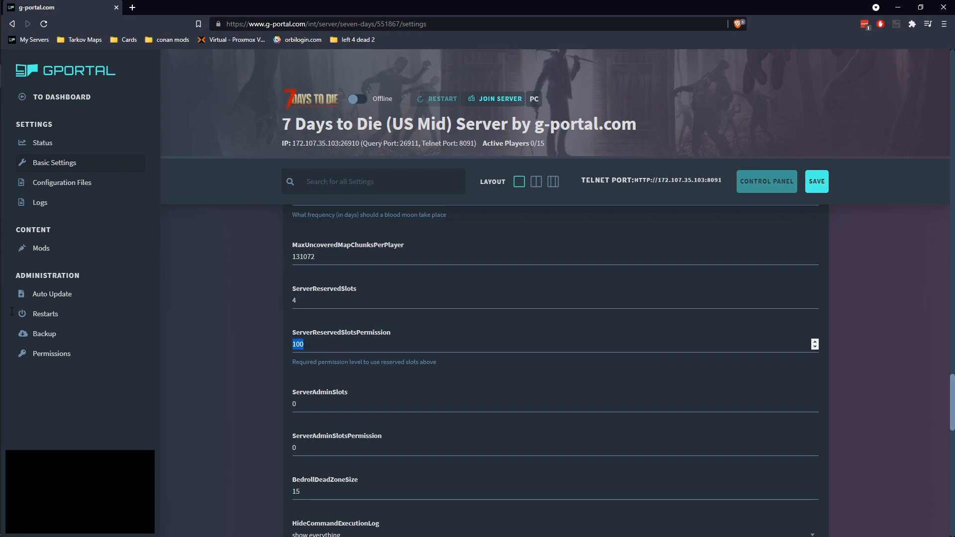
pyautogui.write('50')
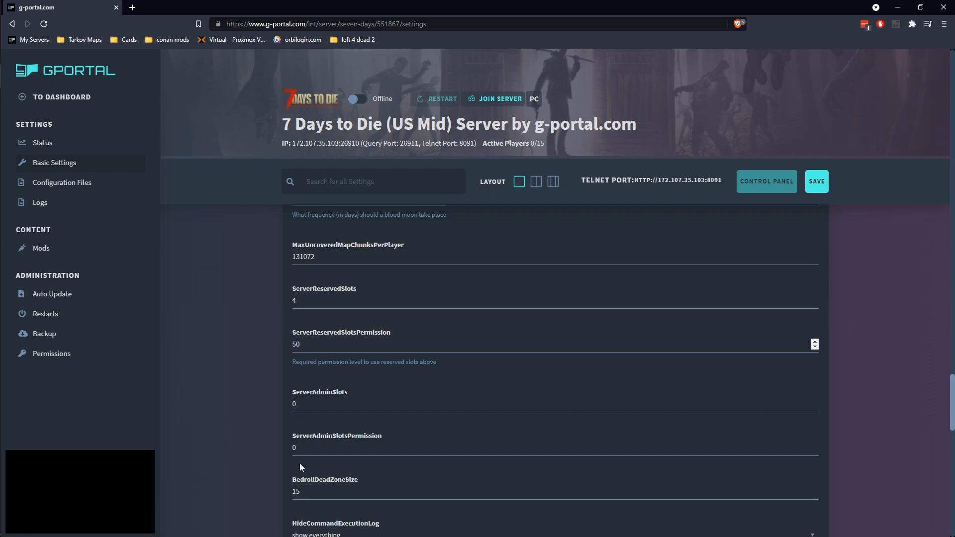
pyautogui.scroll(-3)
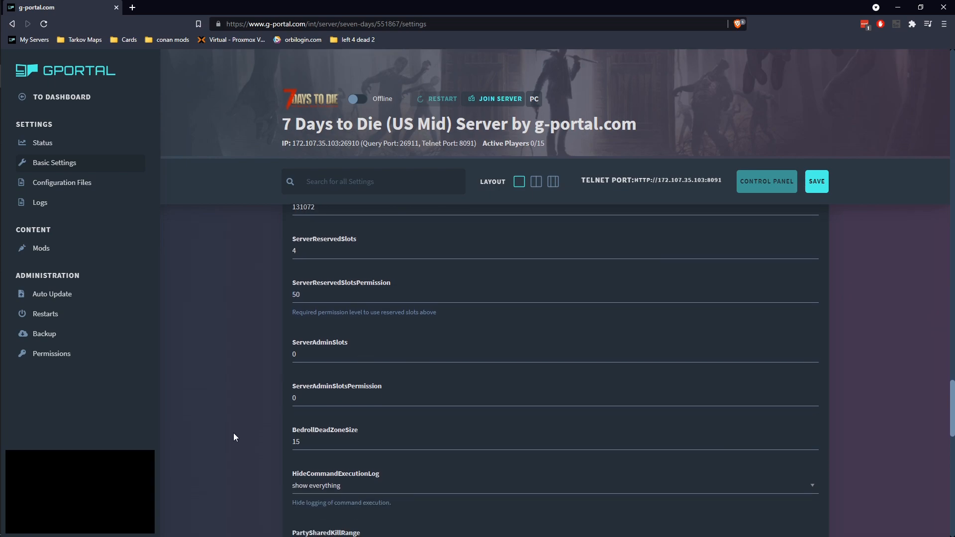
pyautogui.scroll(-3)
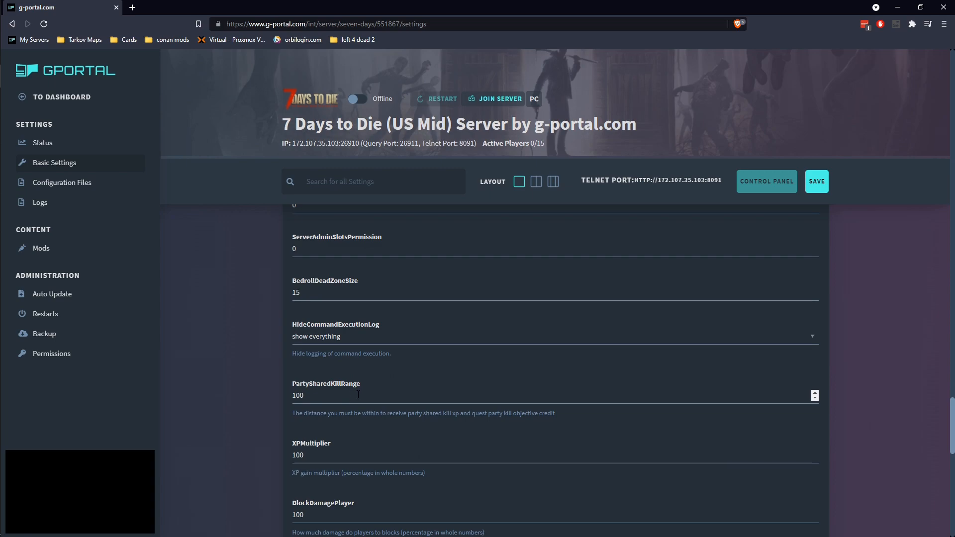
pyautogui.scroll(-3)
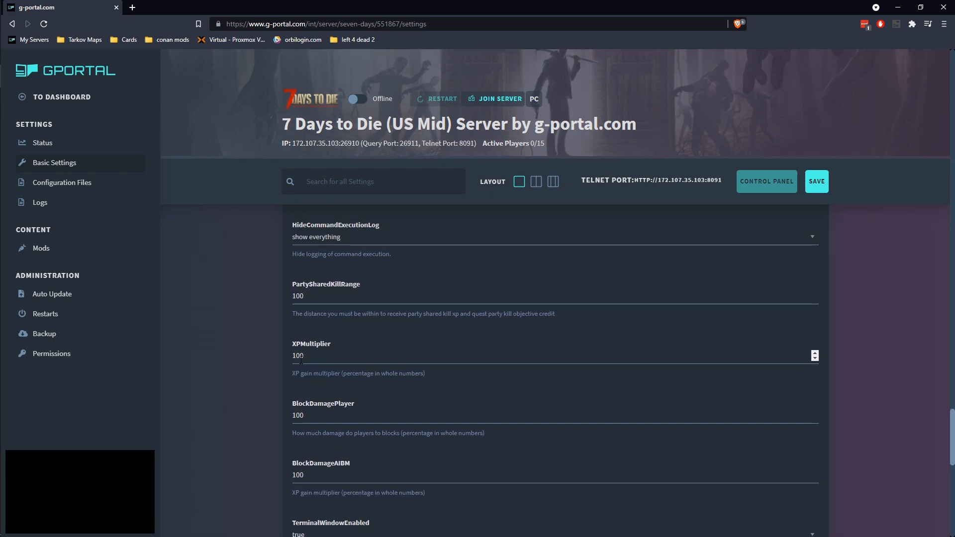
pyautogui.write('200')
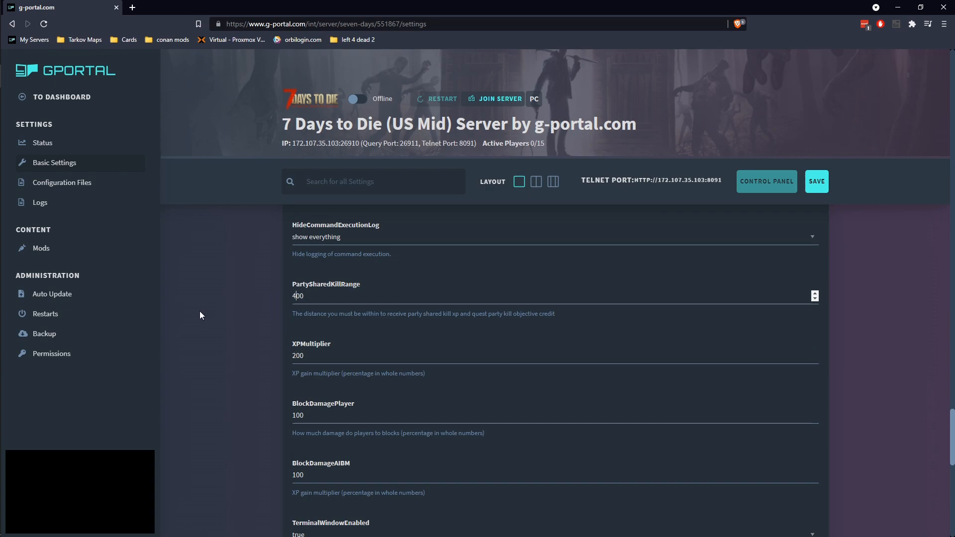
pyautogui.write('2500')
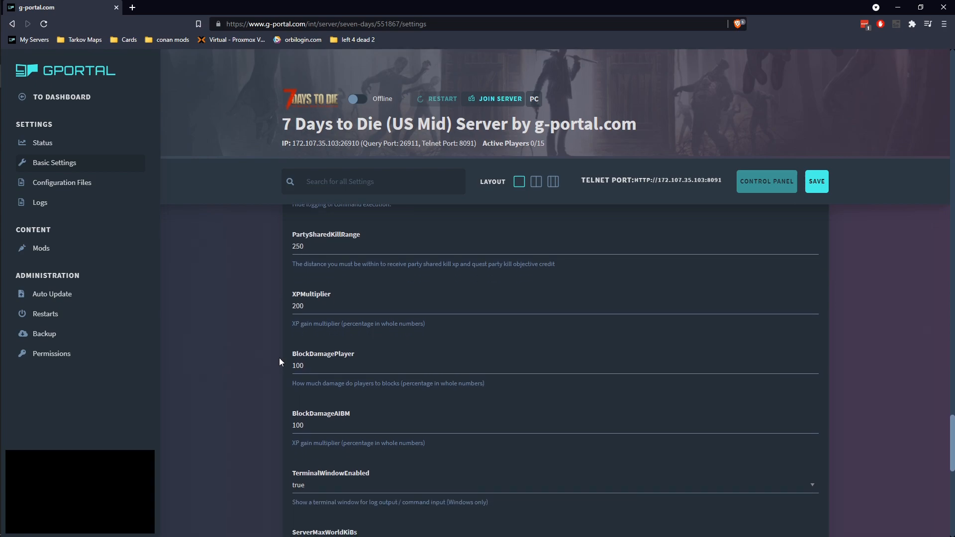
# Step: Scroll to the bottom and save the changed server settings
pyautogui.scroll(-3)
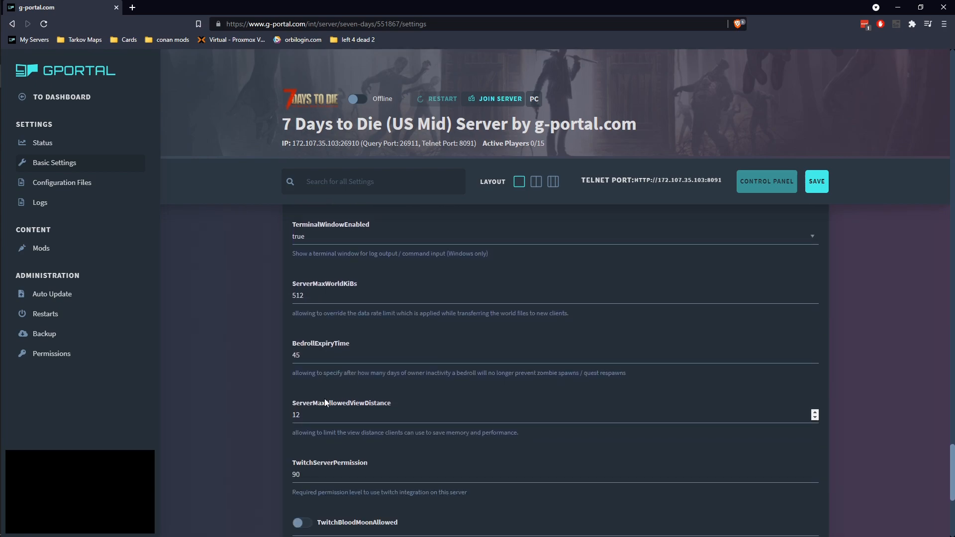
pyautogui.scroll(-3)
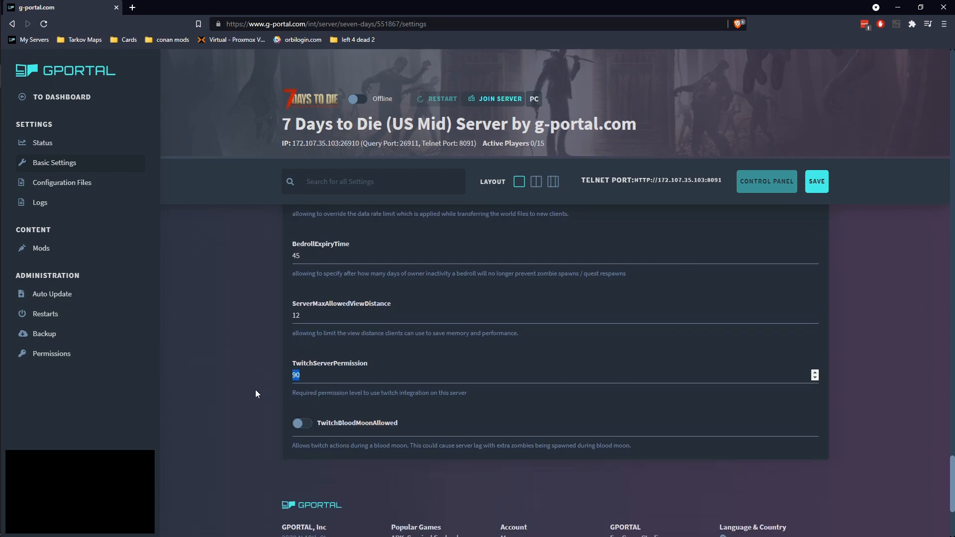
pyautogui.moveTo(260, 448)
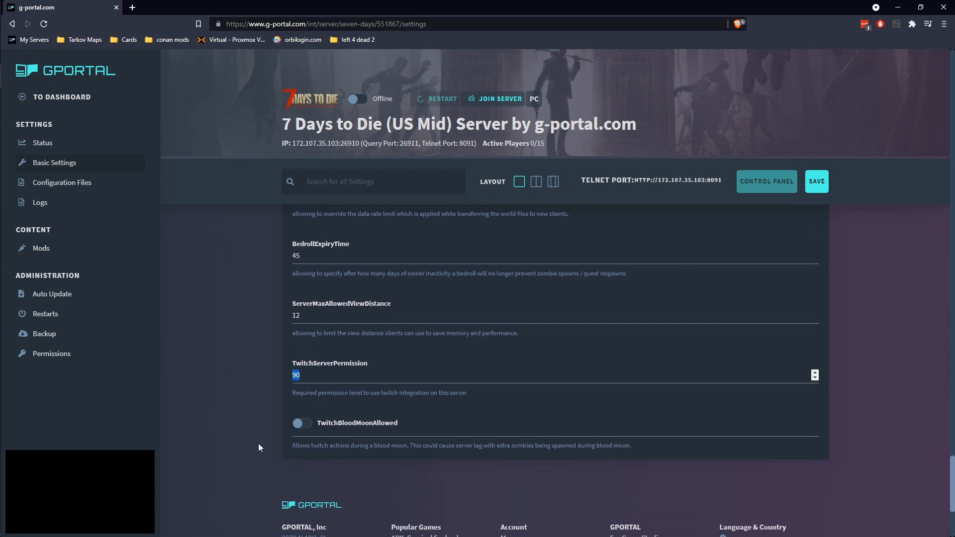
pyautogui.moveTo(291, 444)
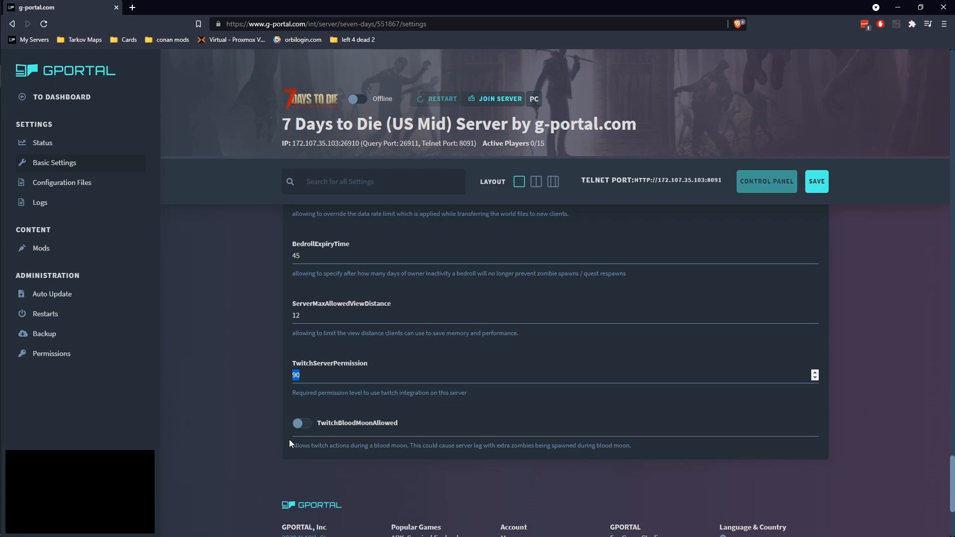
pyautogui.moveTo(94, 200)
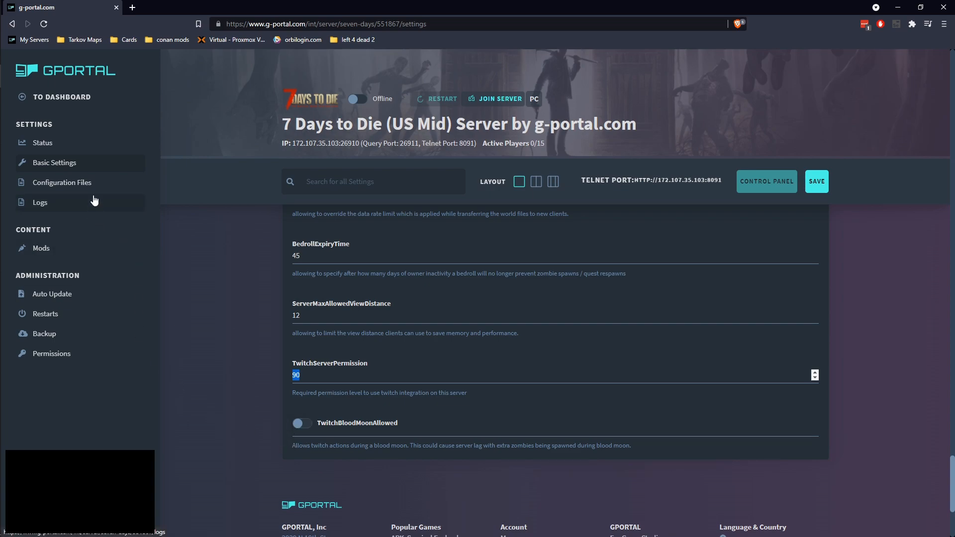
pyautogui.moveTo(242, 403)
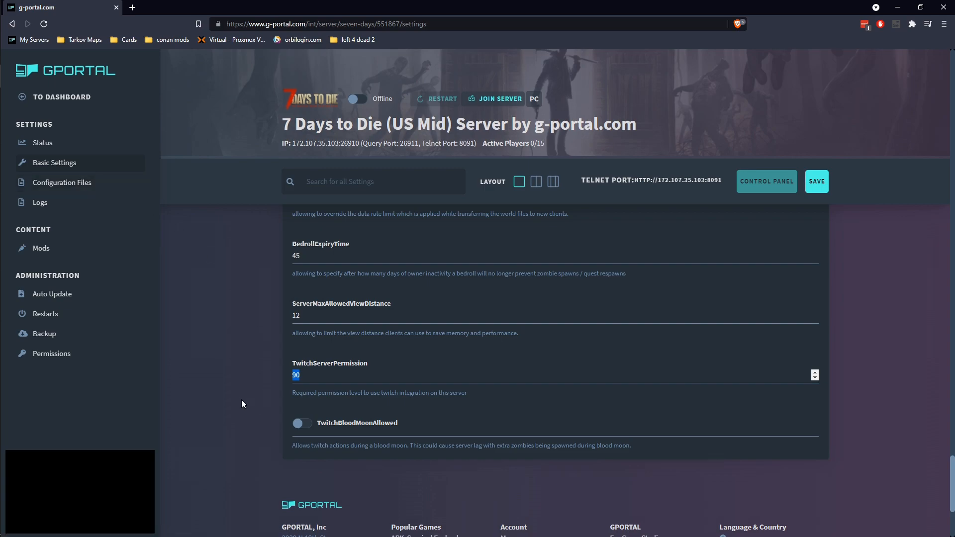
pyautogui.click(817, 182)
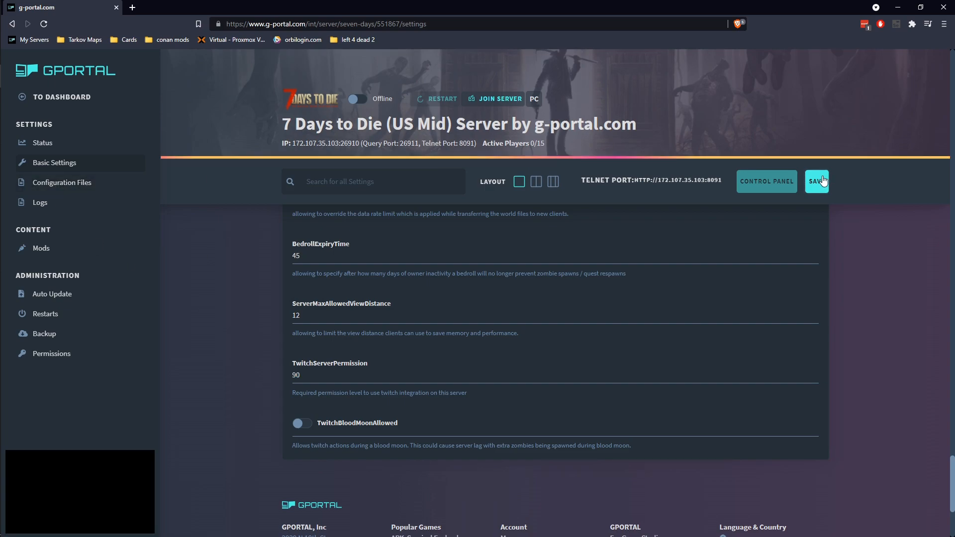
pyautogui.click(817, 181)
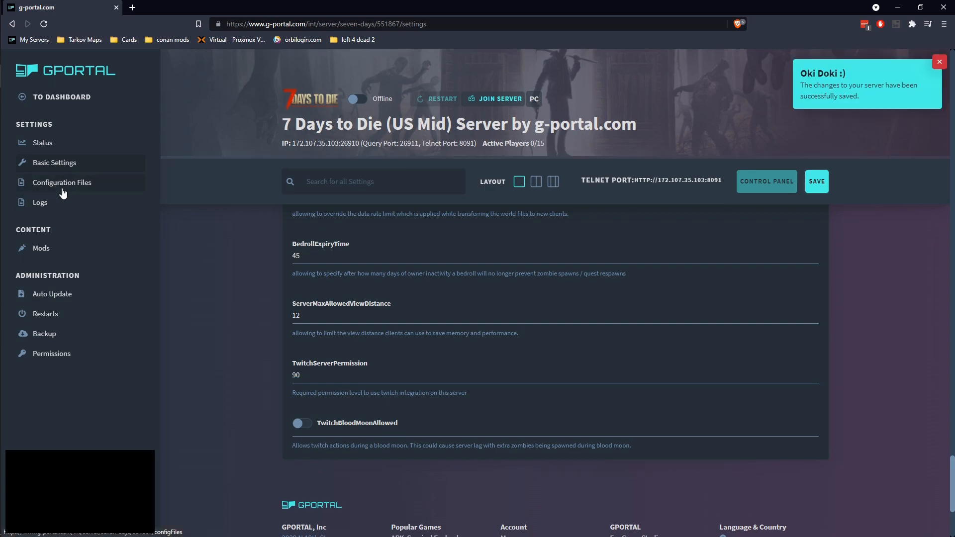
# Step: View serverconfig.xml under Configuration Files, then return to Basic Settings
pyautogui.click(62, 182)
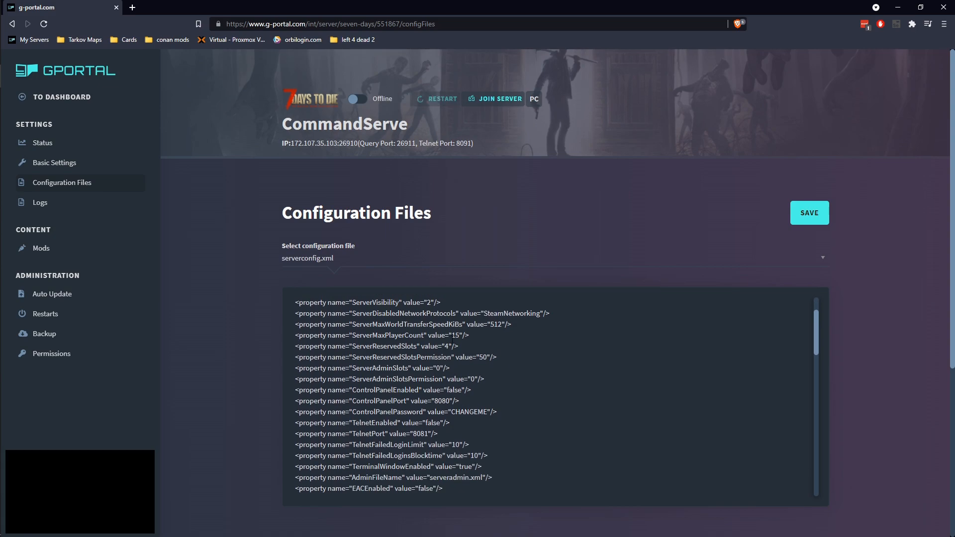
pyautogui.scroll(-3)
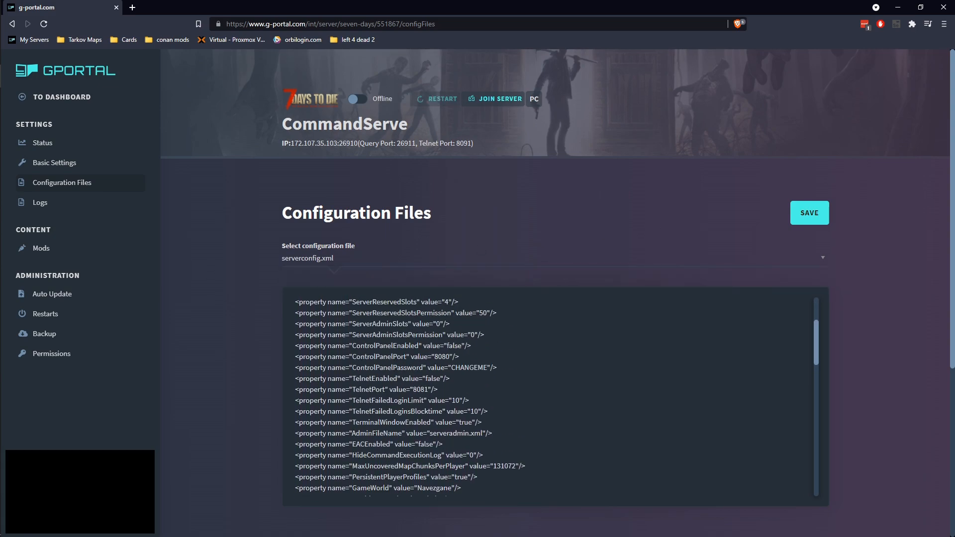
pyautogui.click(54, 163)
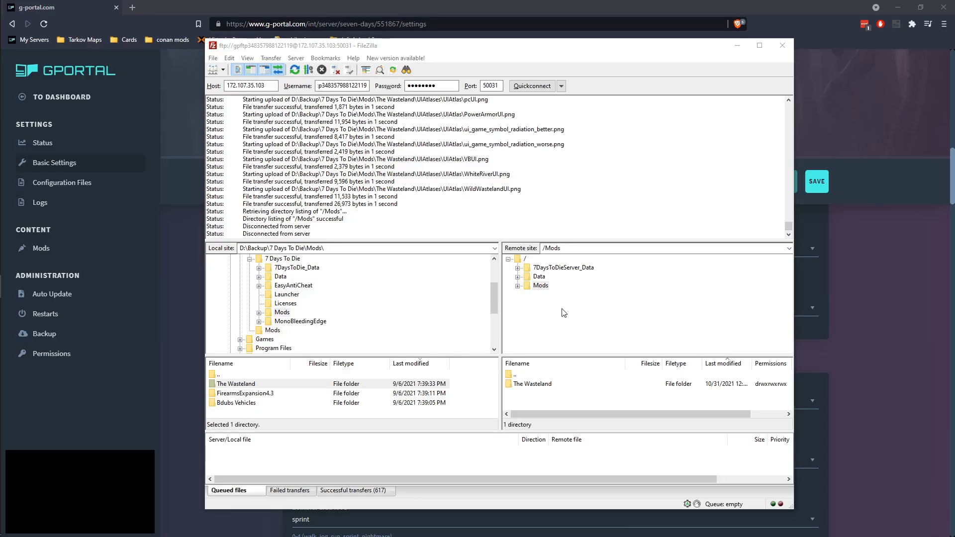
pyautogui.moveTo(783, 45)
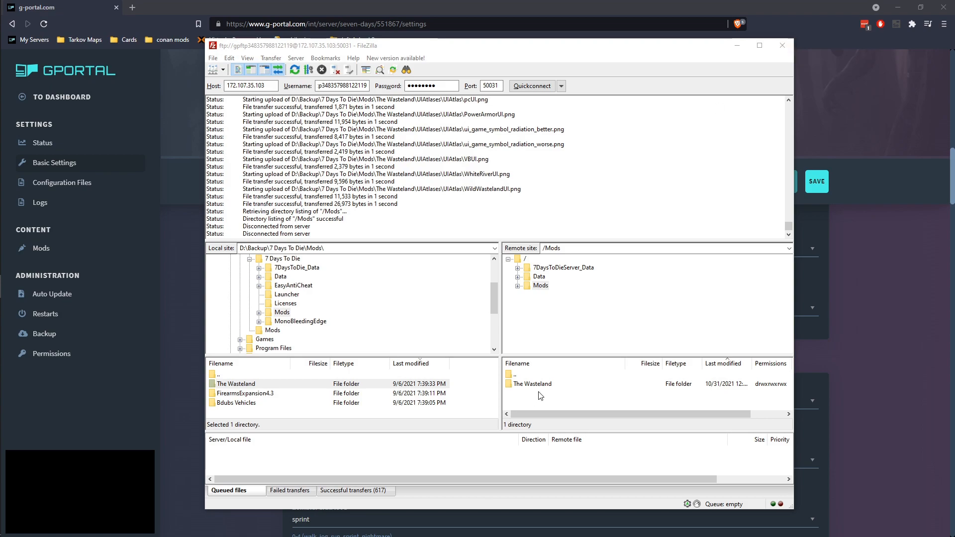
pyautogui.moveTo(782, 45)
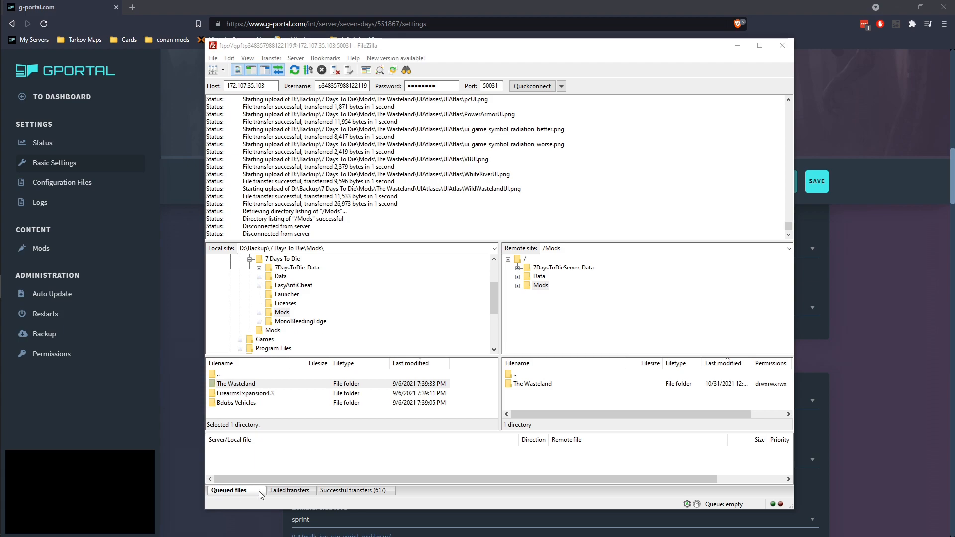
pyautogui.moveTo(836, 32)
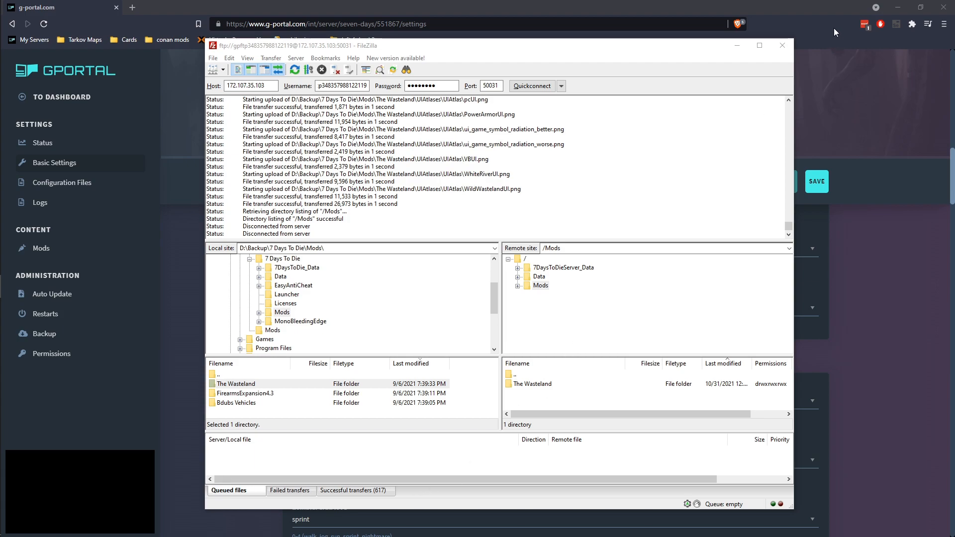
# Step: Toggle CommandServe online so it initializes, then switch it back offline
pyautogui.click(783, 46)
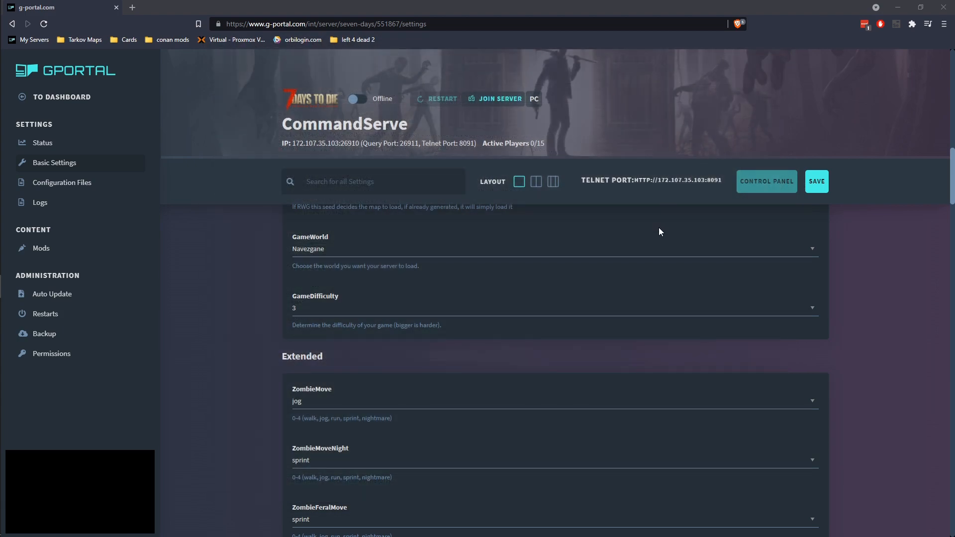
pyautogui.click(357, 99)
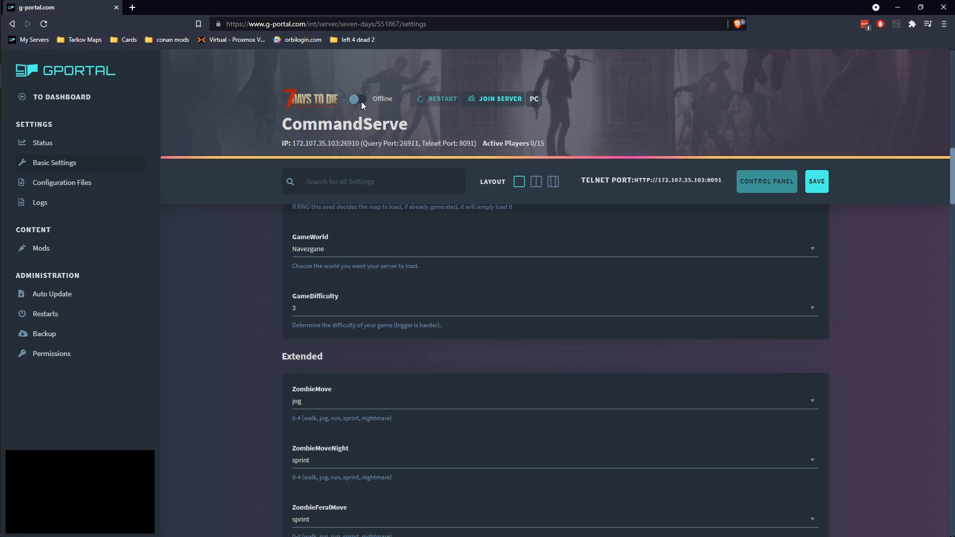
pyautogui.click(358, 98)
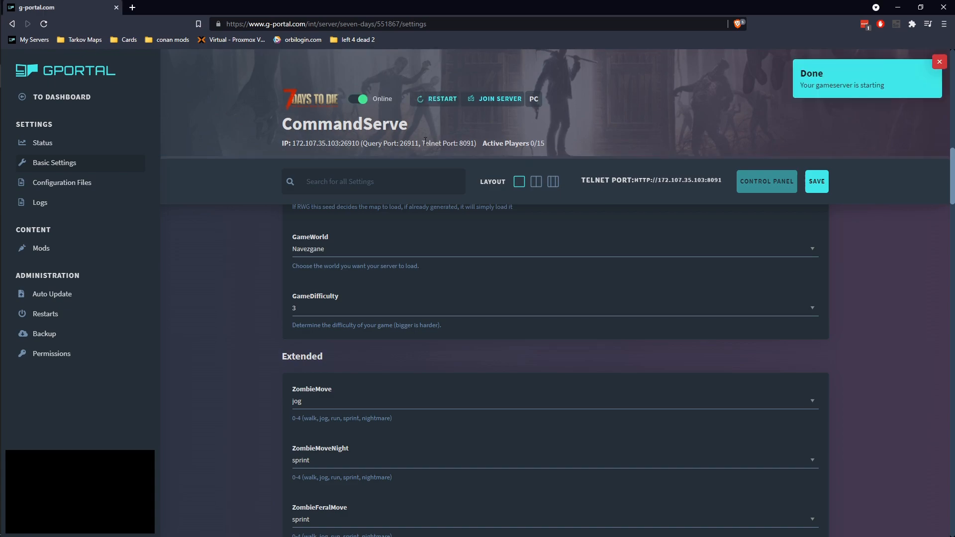
pyautogui.click(940, 61)
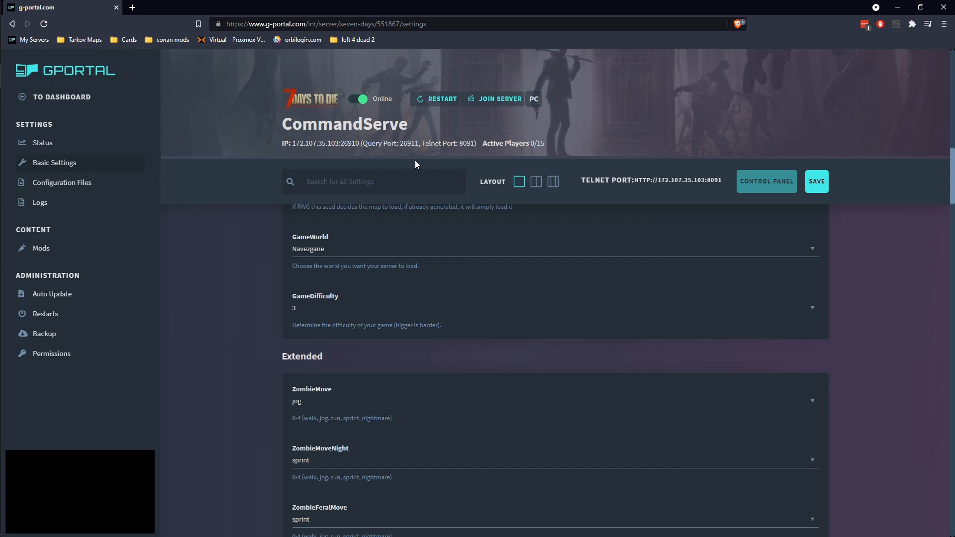
pyautogui.moveTo(391, 103)
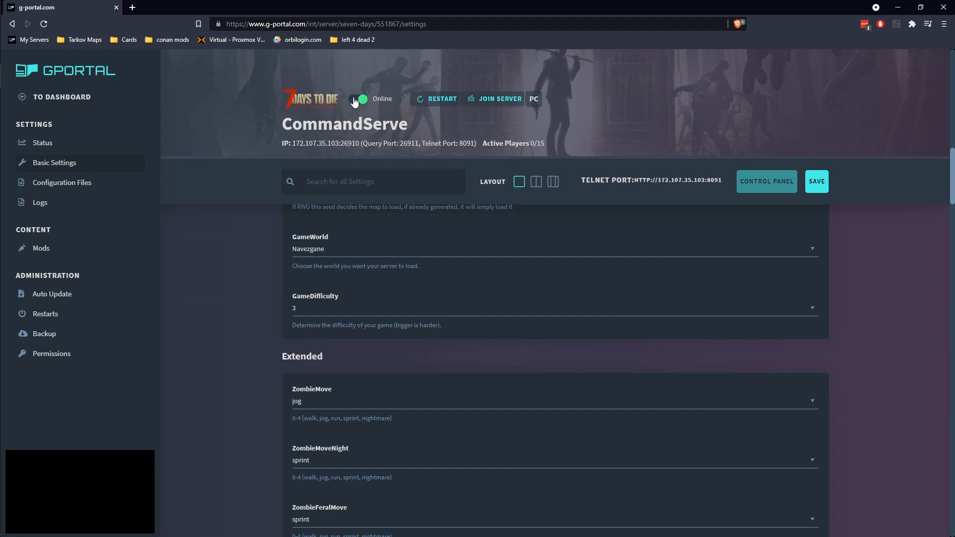
pyautogui.click(358, 98)
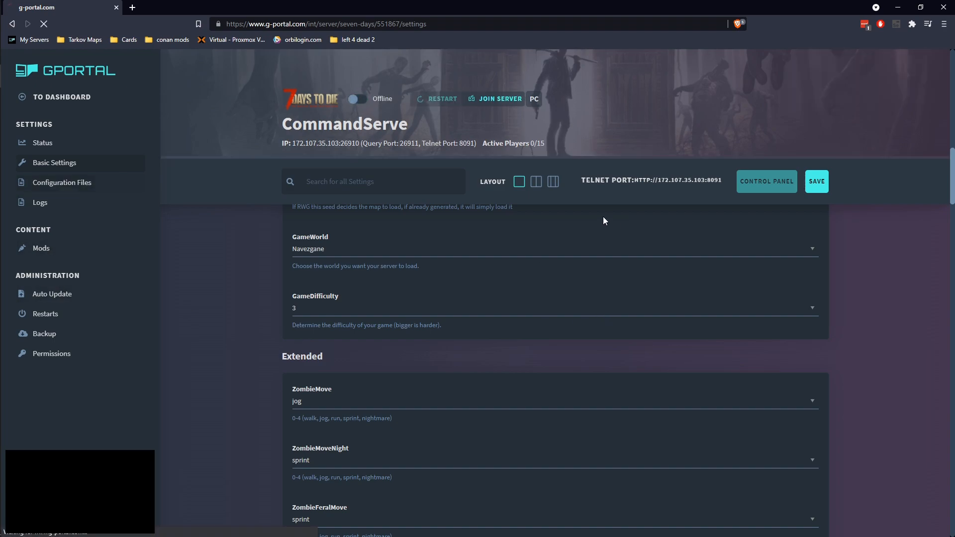
# Step: Load saves\serveradmin.xml in Configuration Files and review the example admin entry
pyautogui.click(62, 182)
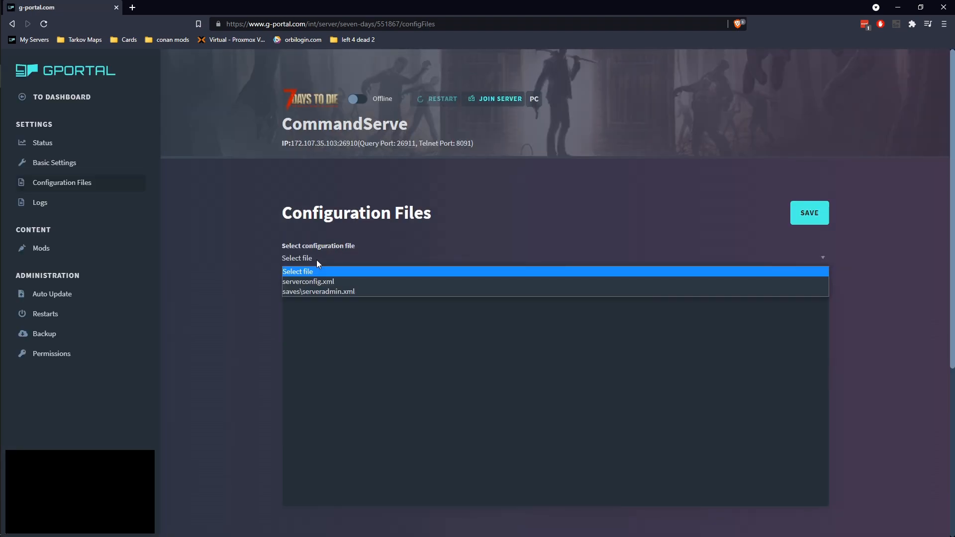
pyautogui.moveTo(318, 296)
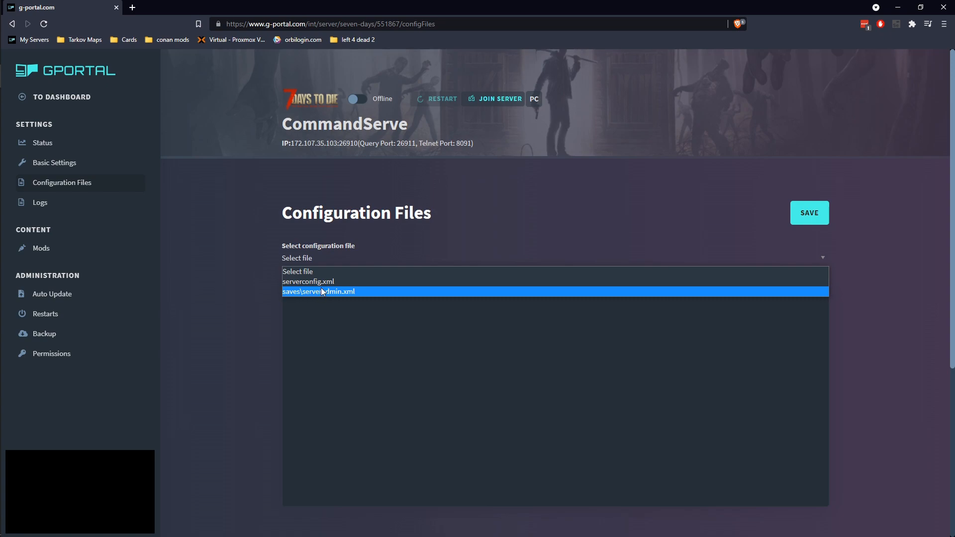
pyautogui.click(319, 291)
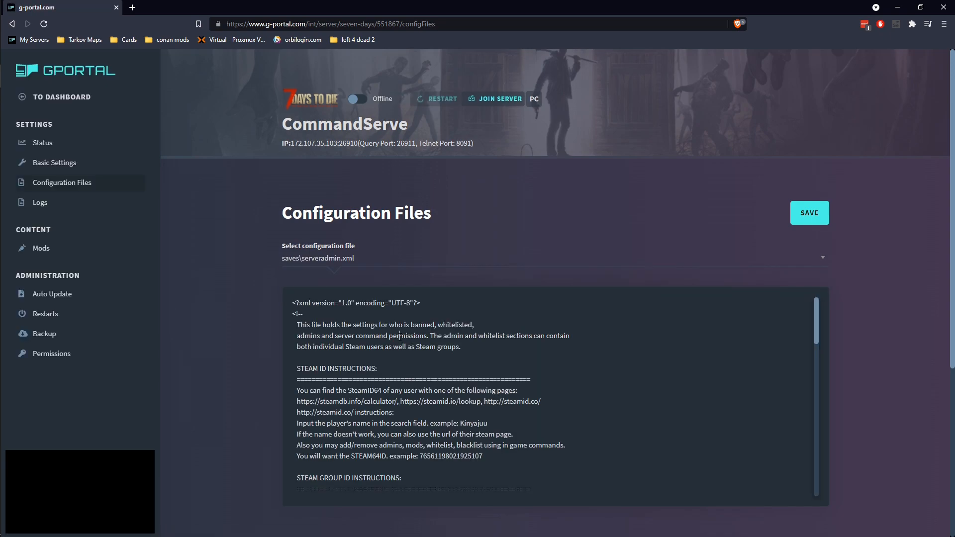
pyautogui.scroll(-3)
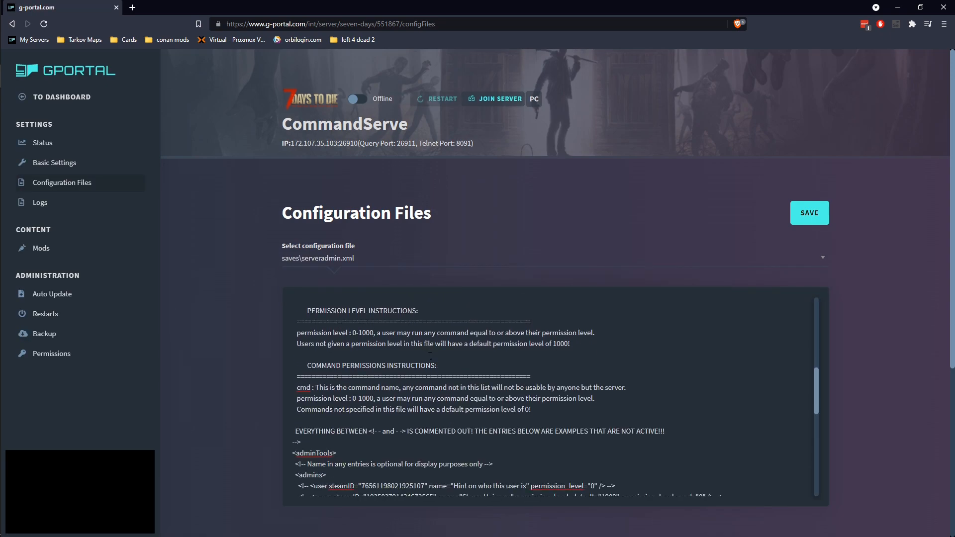
pyautogui.scroll(-3)
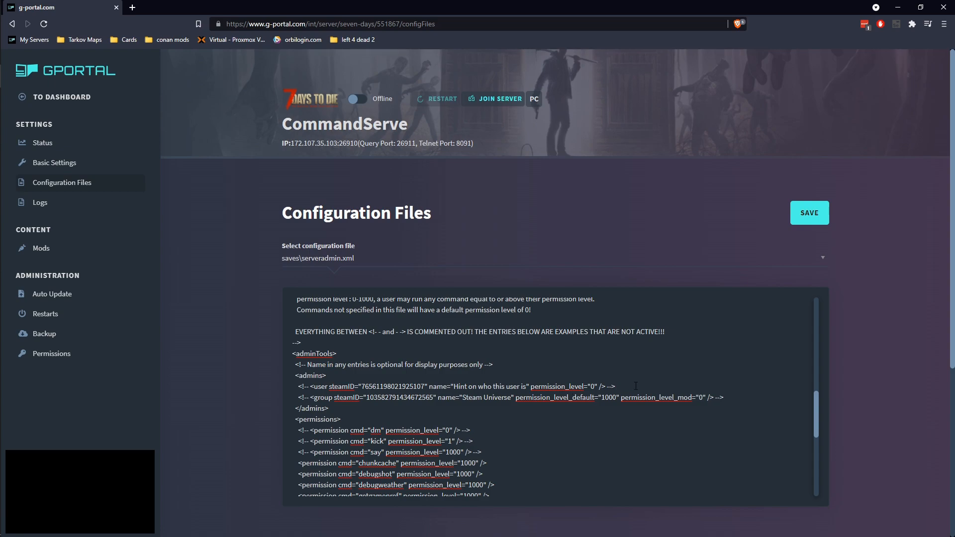
pyautogui.click(616, 386)
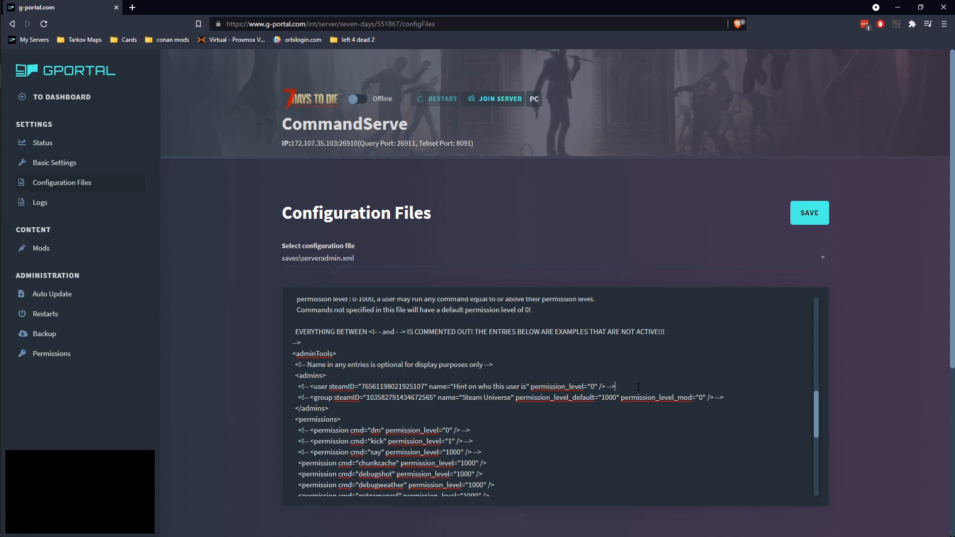
pyautogui.tripleClick(454, 386)
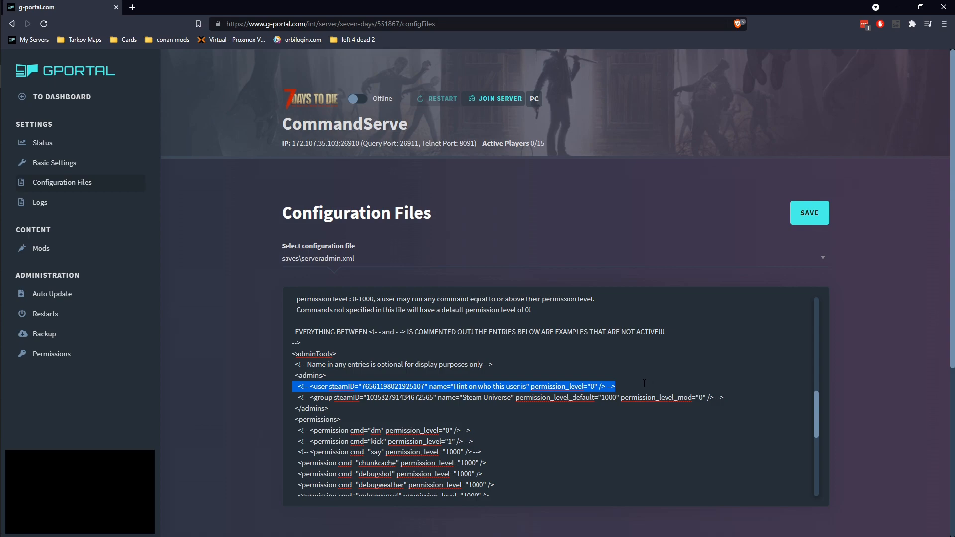
pyautogui.click(633, 384)
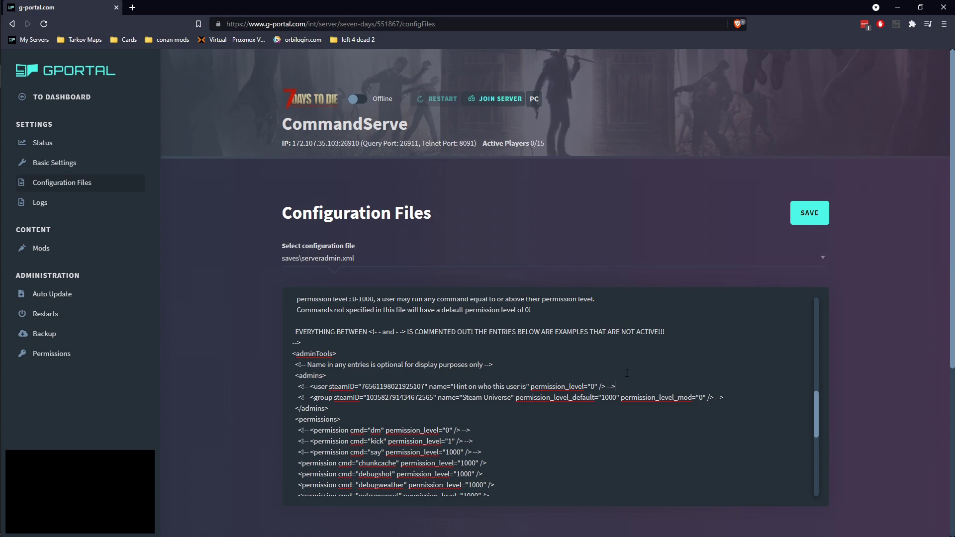
pyautogui.scroll(-3)
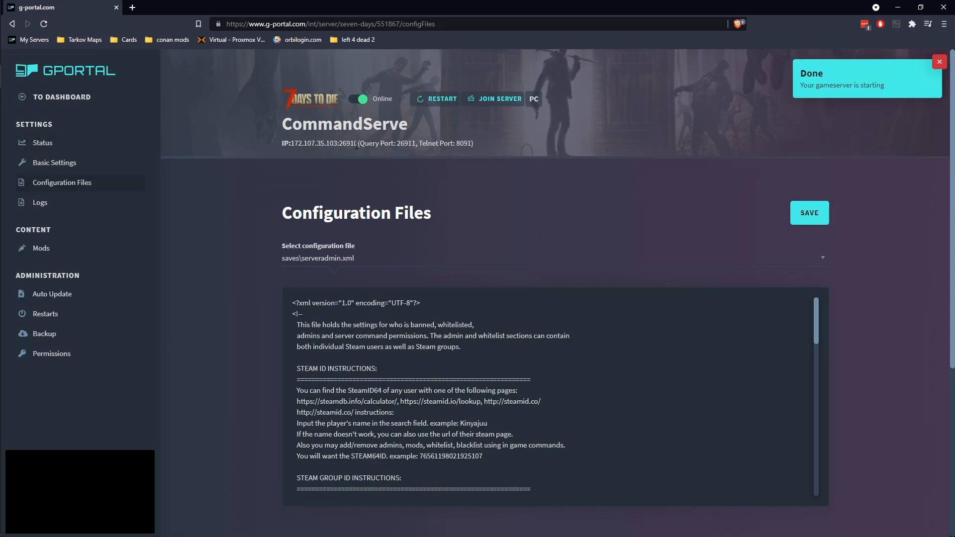
# Step: Return to Basic Settings and scroll down to the ServerPassword field
pyautogui.click(939, 62)
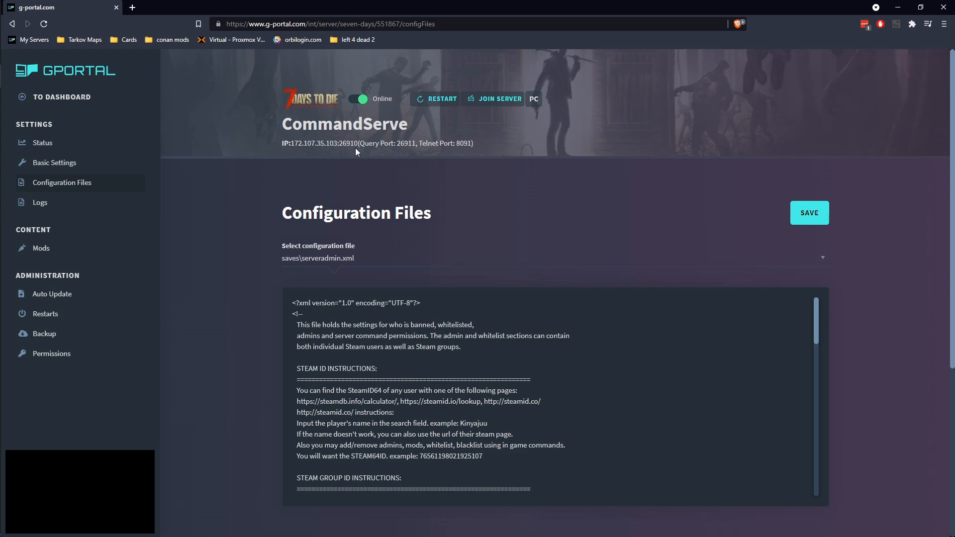
pyautogui.click(54, 162)
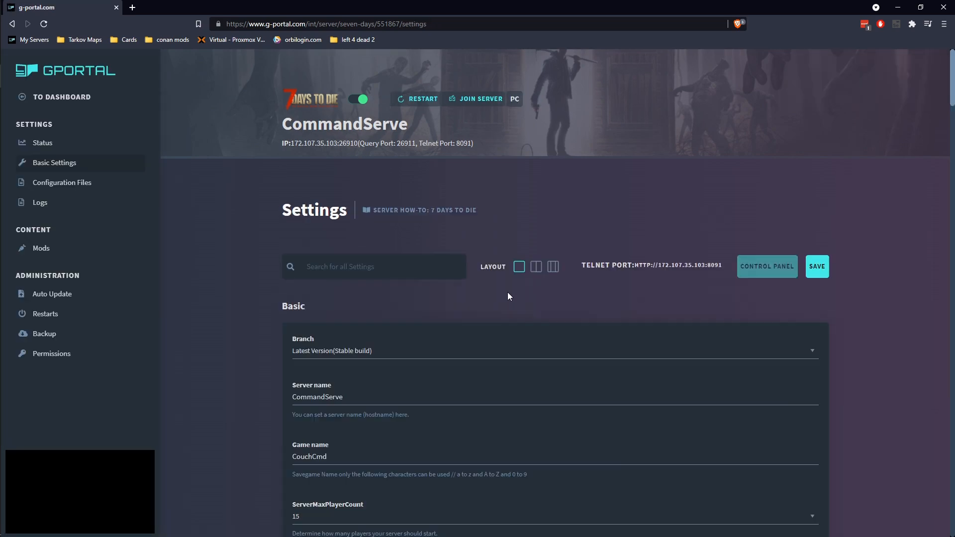
pyautogui.scroll(-3)
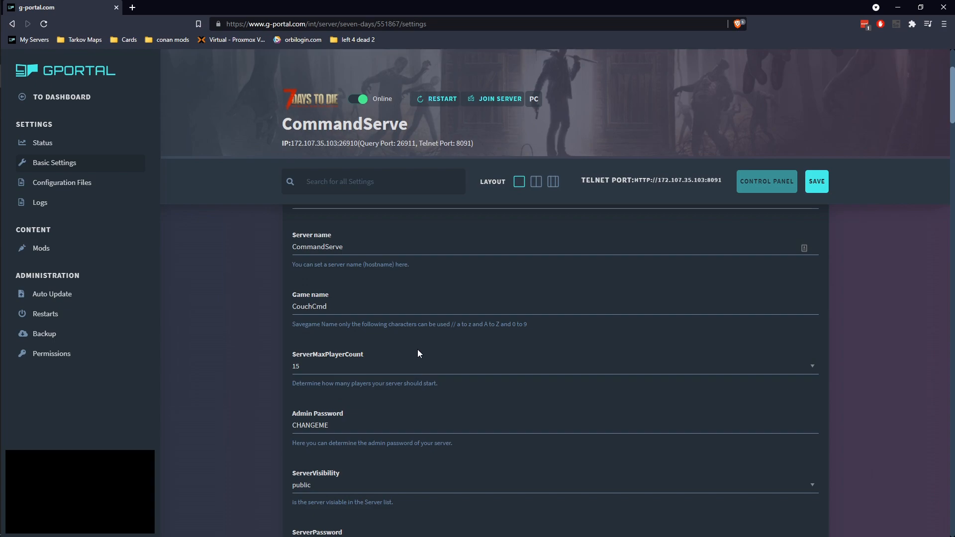
pyautogui.scroll(-3)
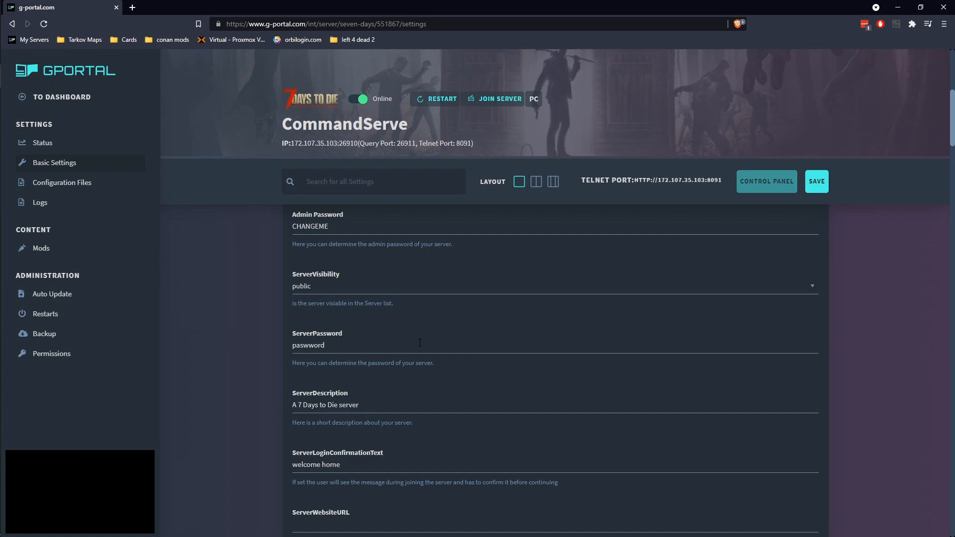
pyautogui.moveTo(251, 477)
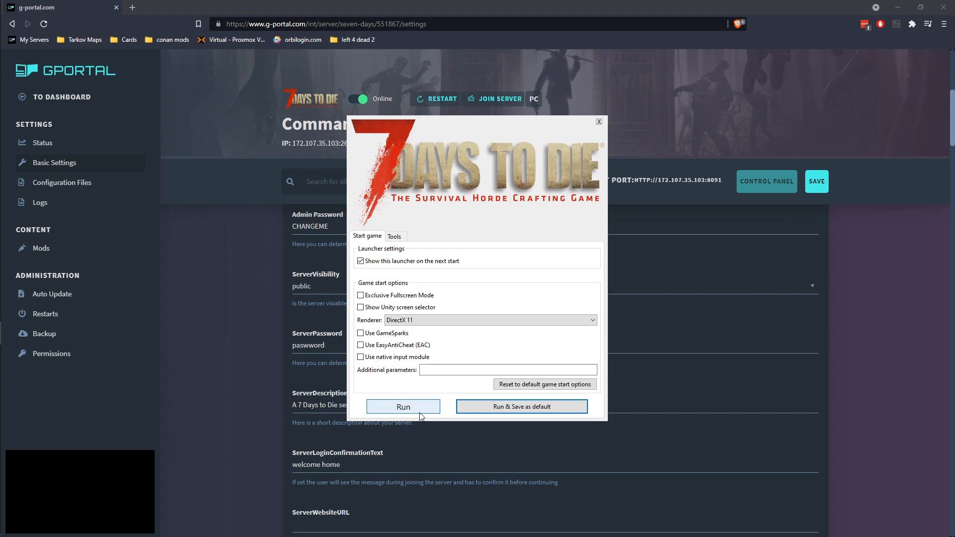
# Step: Run 7 Days to Die from the launcher and wait for the main menu
pyautogui.click(600, 122)
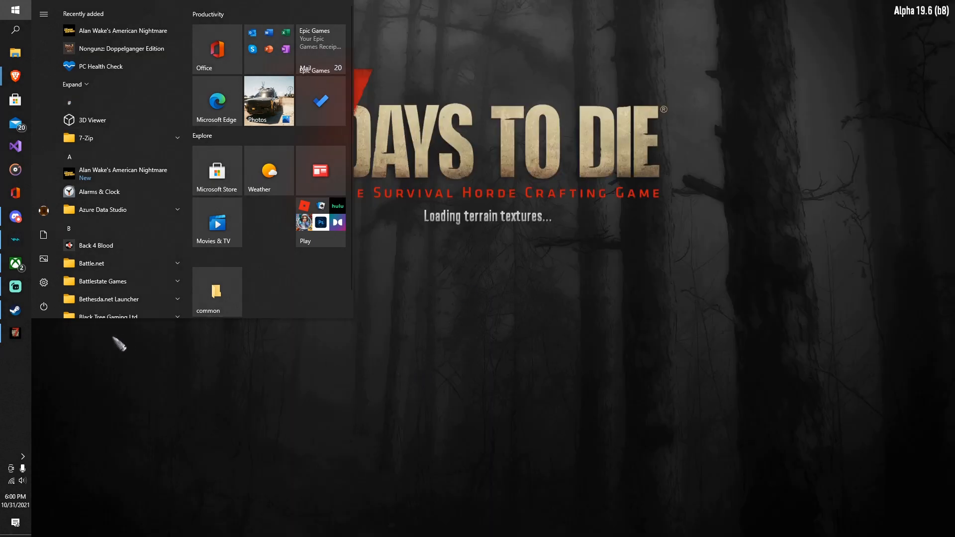
pyautogui.moveTo(15, 75)
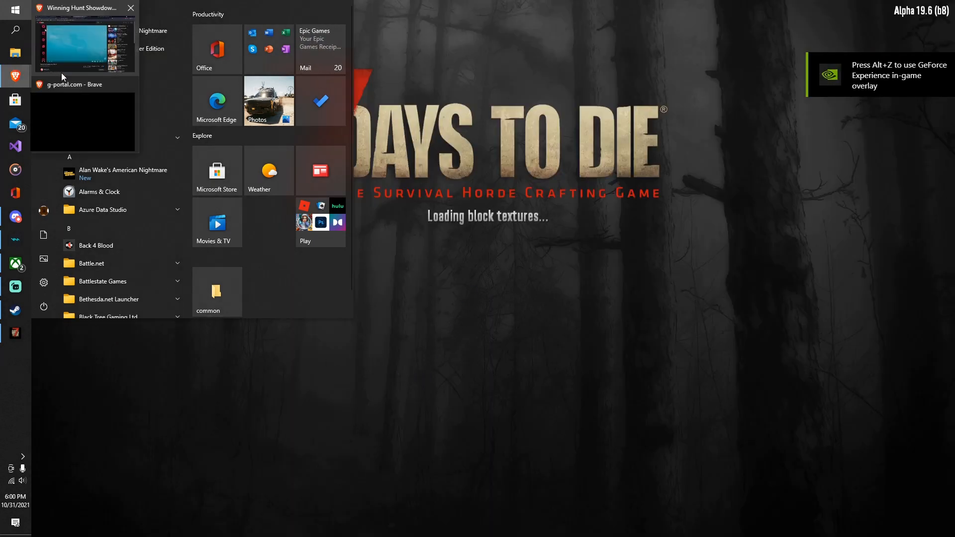
pyautogui.click(80, 84)
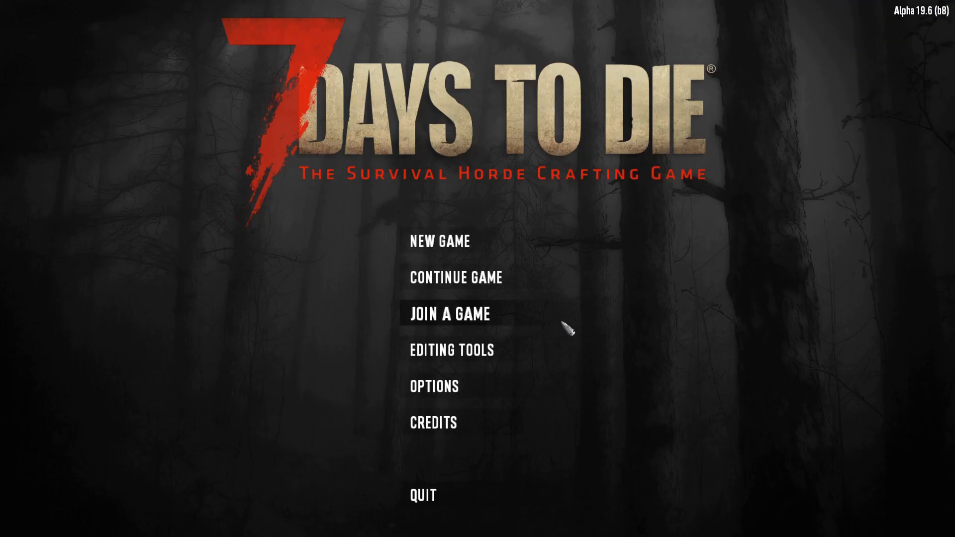
# Step: Connect to 172.107.35.103 port 26910 and submit the server password
pyautogui.click(448, 314)
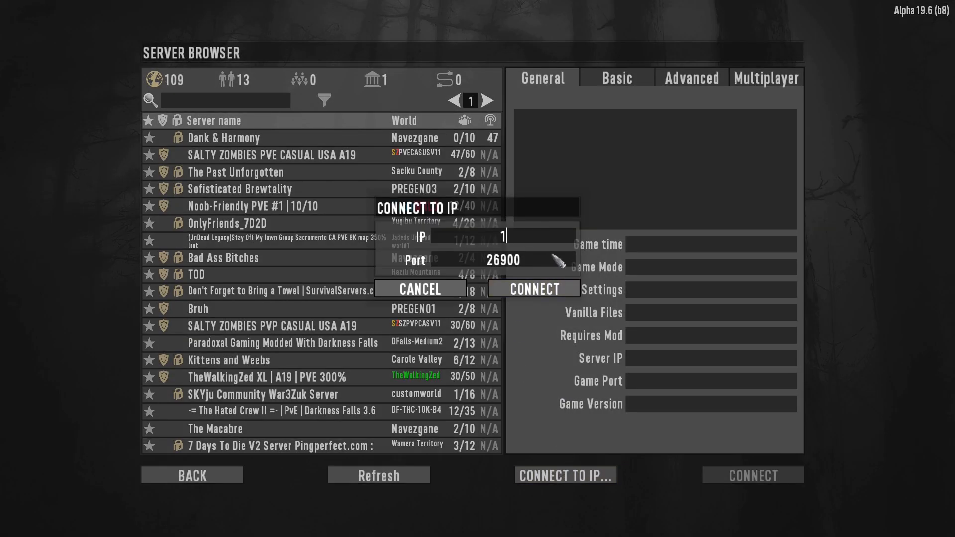
pyautogui.write('72.107.35.103')
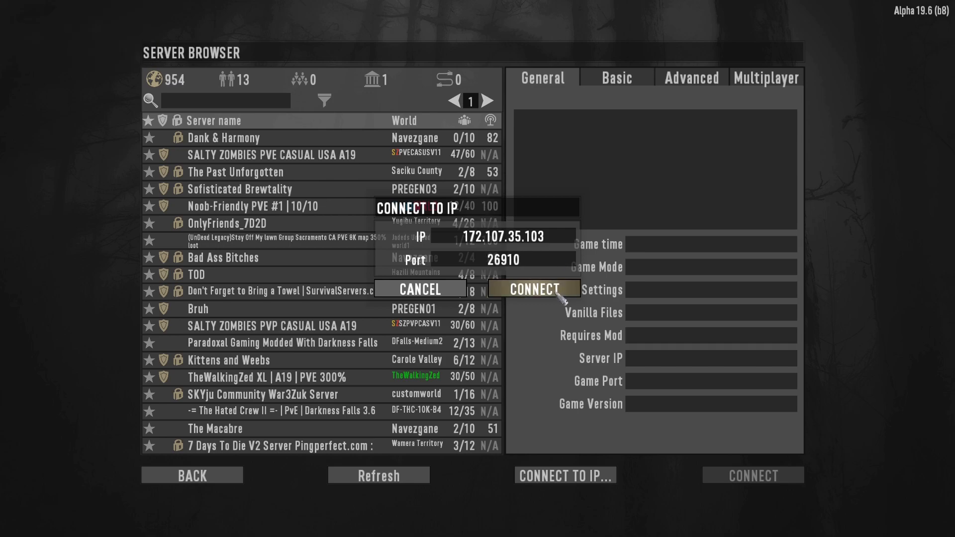
pyautogui.click(535, 289)
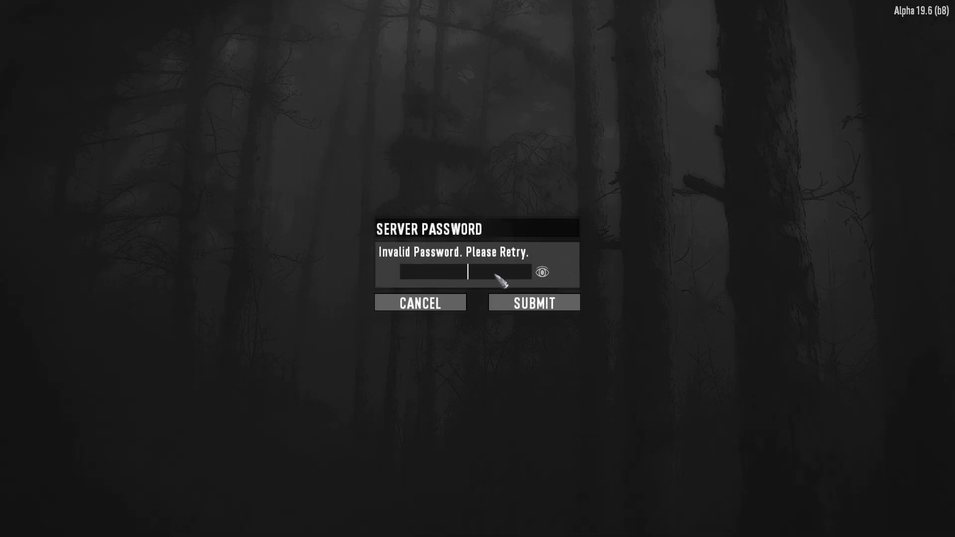
pyautogui.write('*')
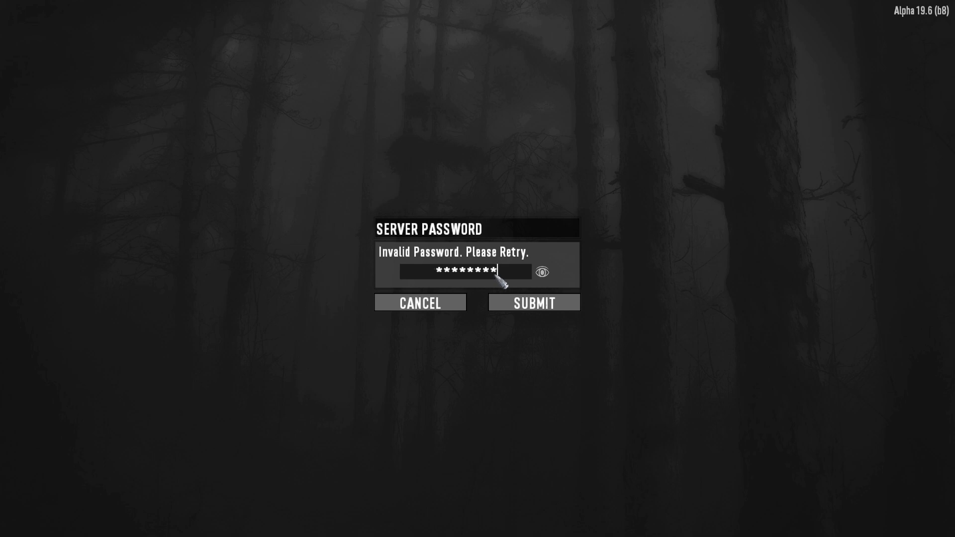
pyautogui.click(541, 272)
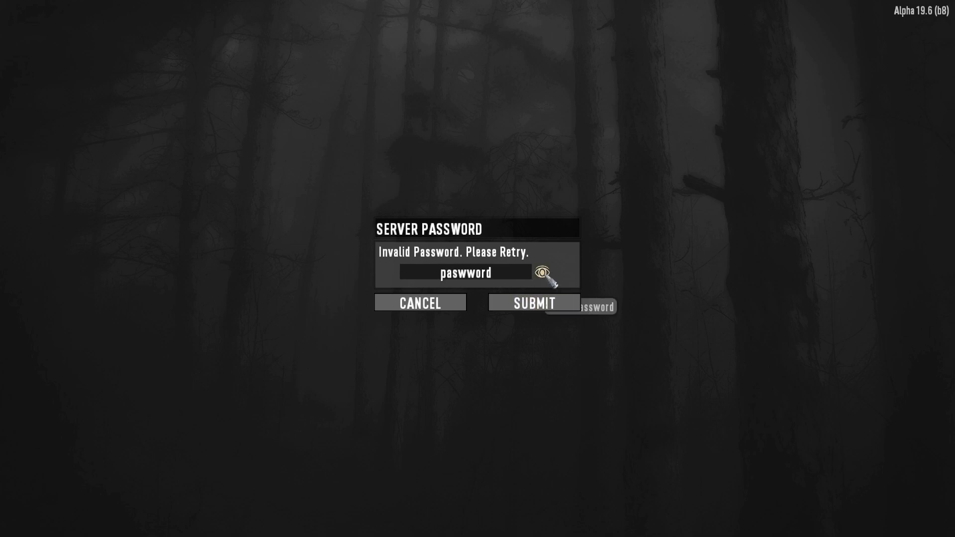
pyautogui.click(534, 303)
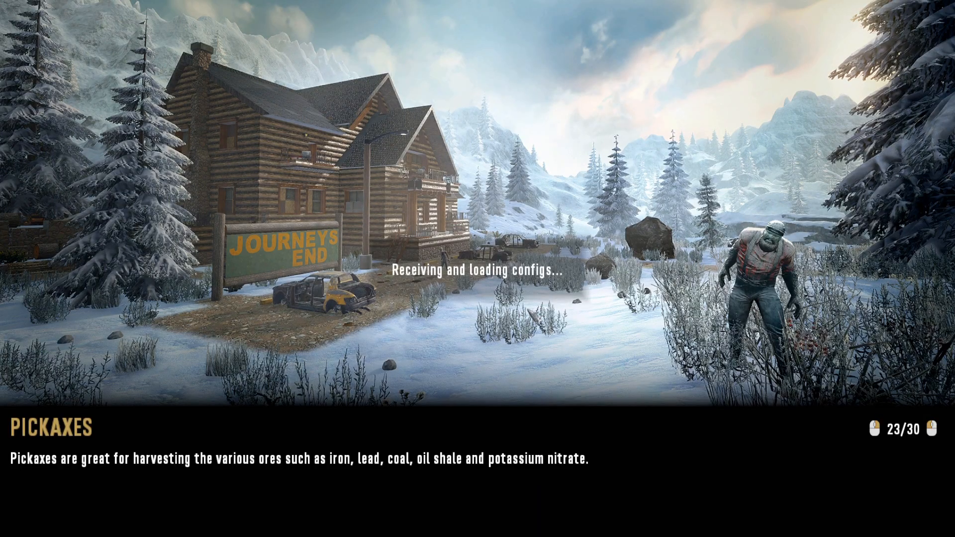